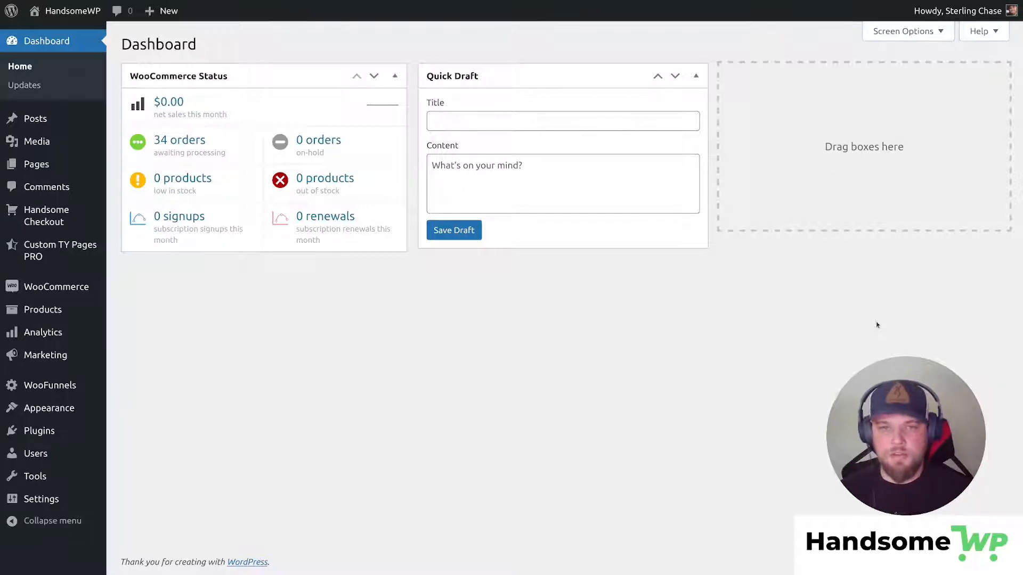
{"action": "mouse_move", "coordinate": [520, 360]}
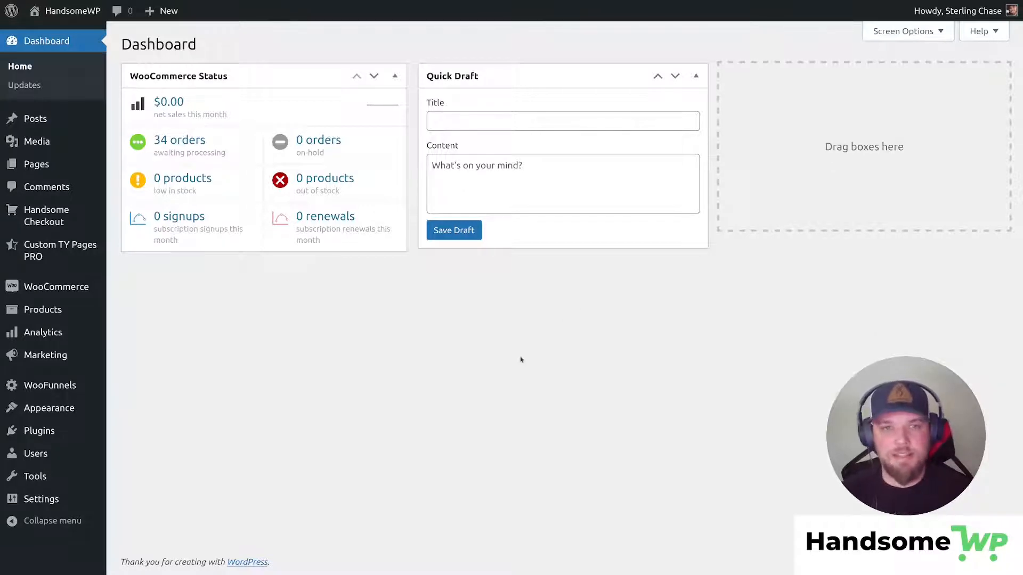
{"action": "mouse_move", "coordinate": [380, 286]}
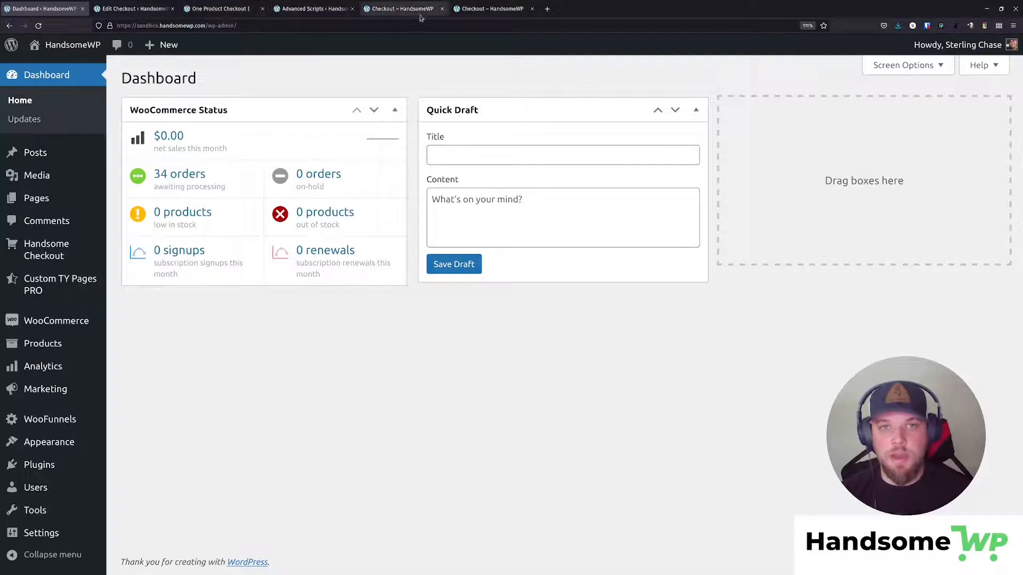
Bring up the storefront checkout showing five large T-shirts totalling $135.00.
{"action": "left_click", "coordinate": [402, 9]}
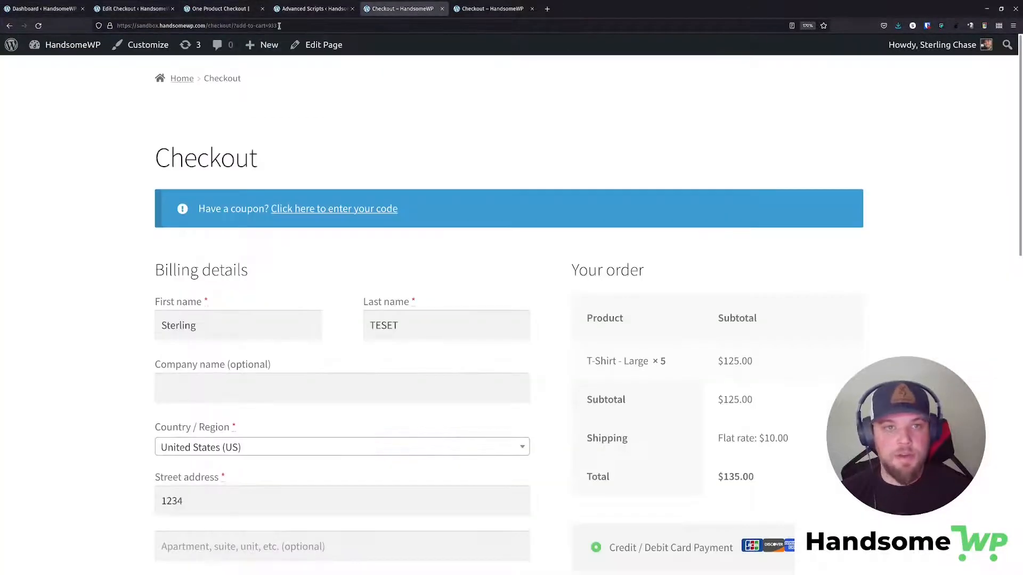
{"action": "left_click", "coordinate": [196, 25]}
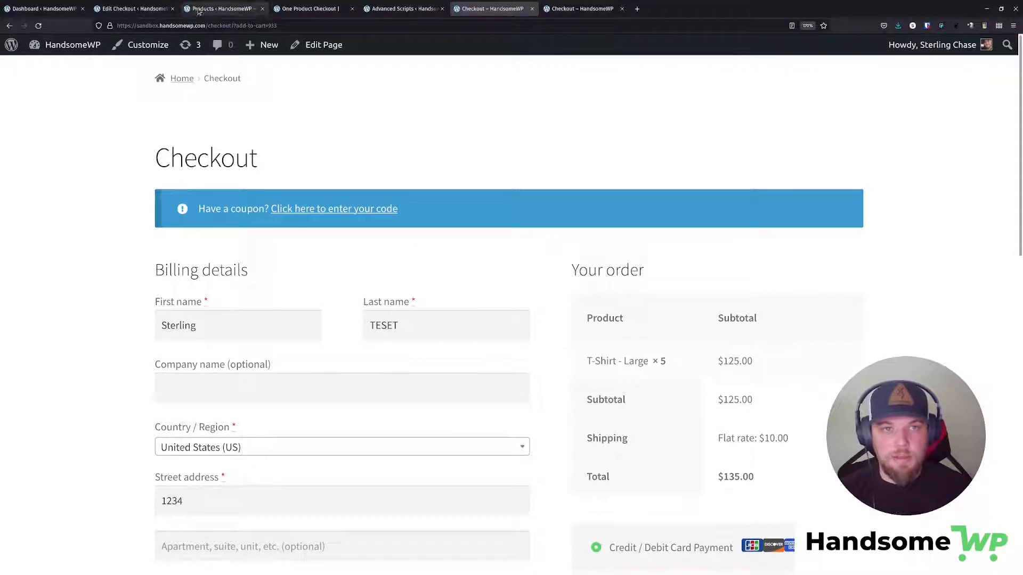
Deactivate the 'unload product on url product addition' script in Advanced Scripts, then return to checkout.
{"action": "left_click", "coordinate": [401, 9]}
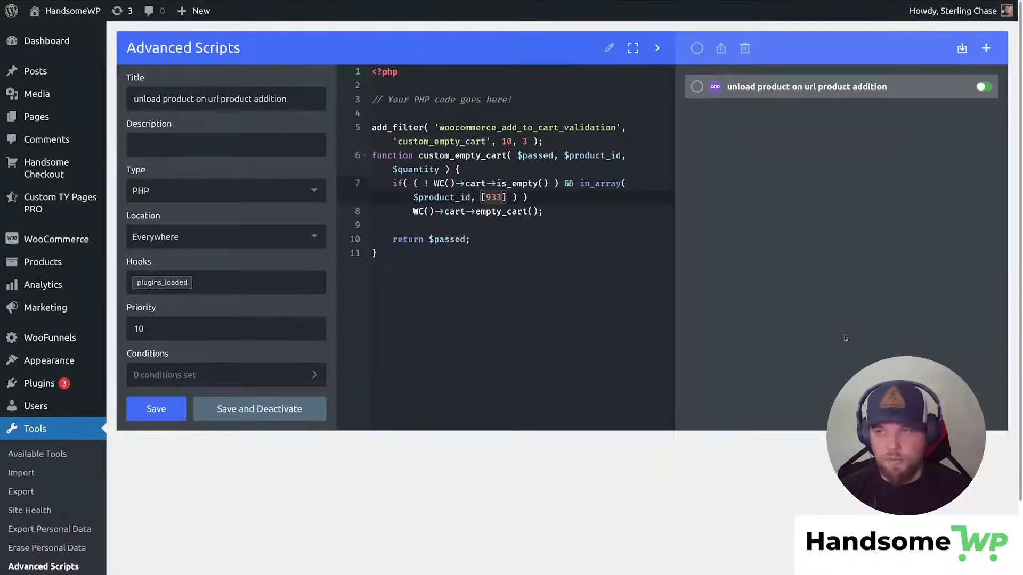
{"action": "left_click", "coordinate": [982, 87]}
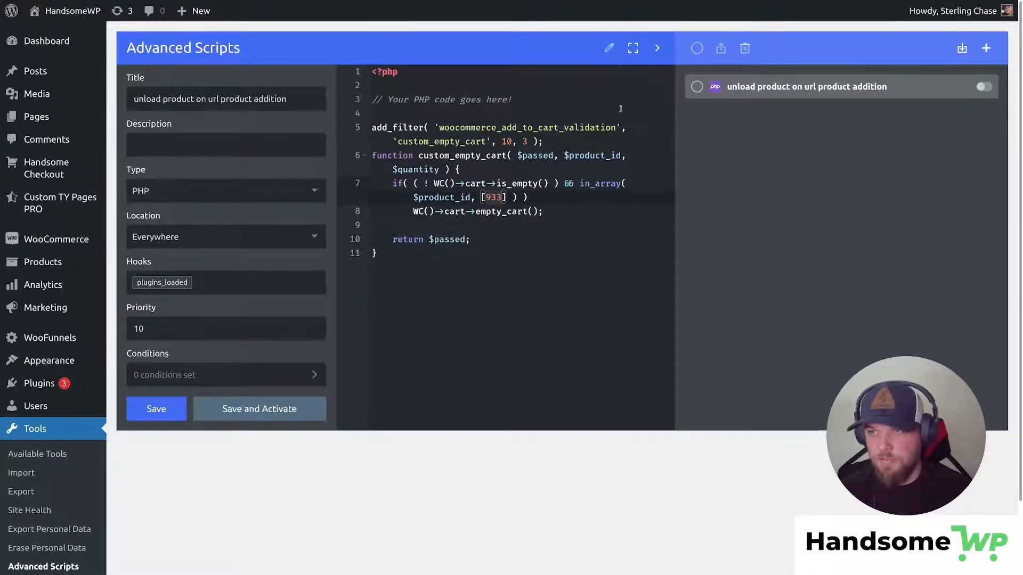
{"action": "left_click", "coordinate": [492, 9]}
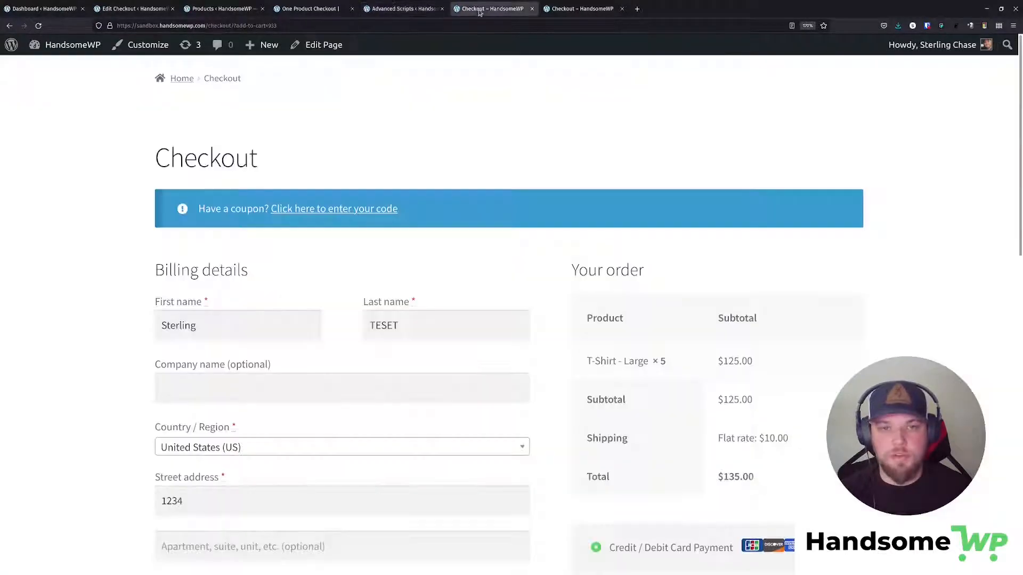
{"action": "mouse_move", "coordinate": [38, 26]}
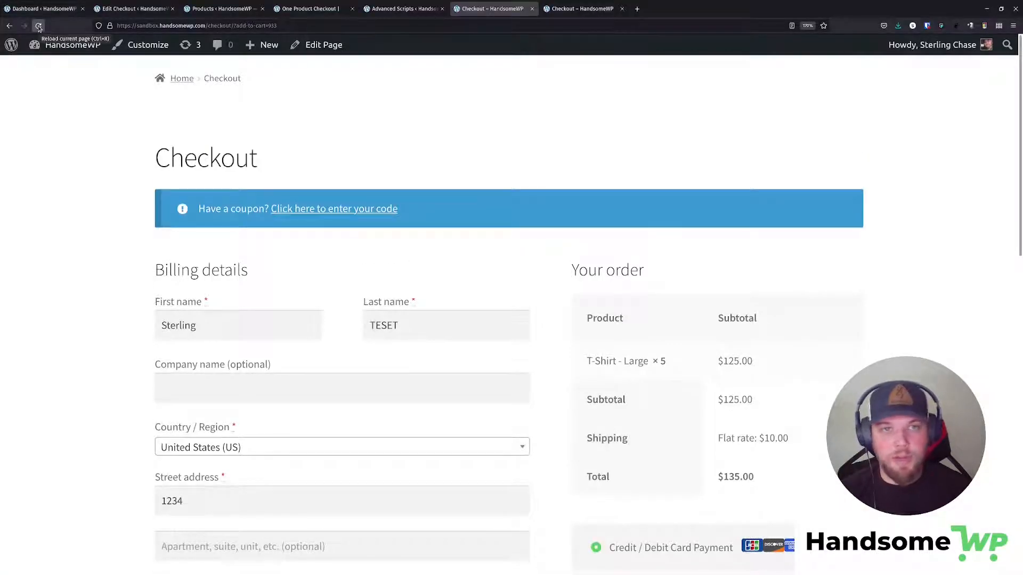
Reload and scroll through checkout, now showing two large T-shirts totalling $60.00.
{"action": "left_click", "coordinate": [189, 26]}
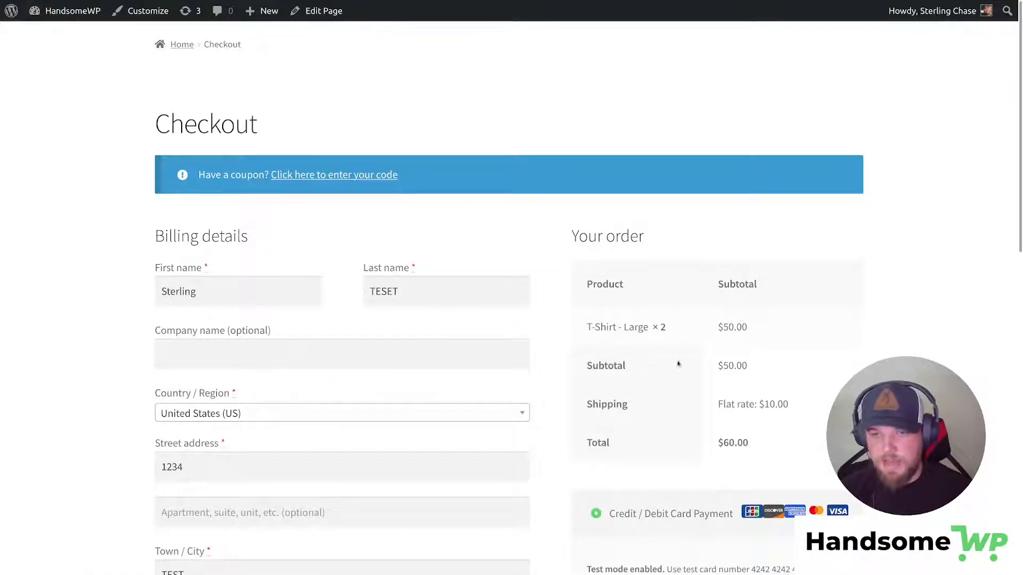
{"action": "scroll", "scroll_direction": "down", "scroll_amount": 3}
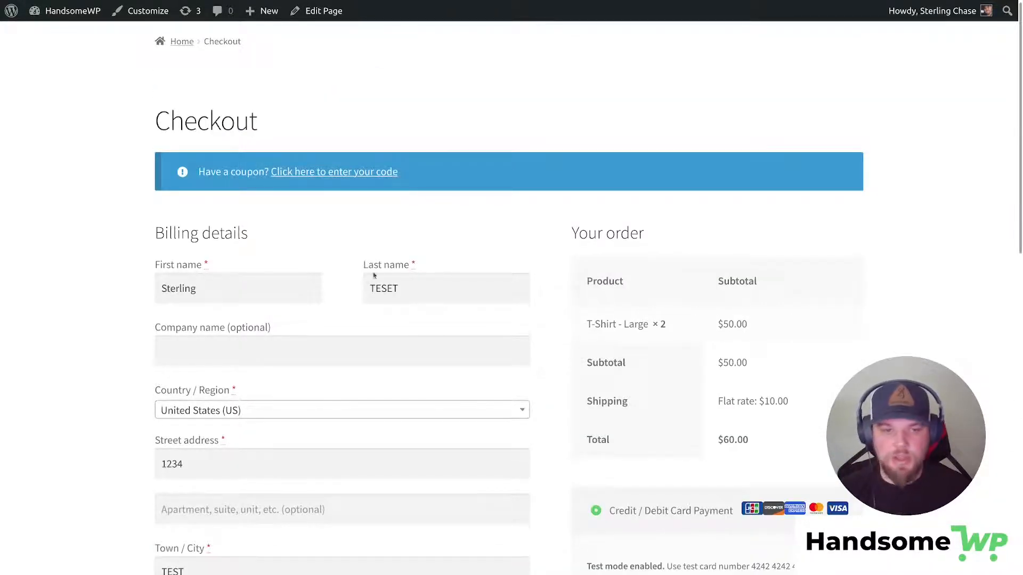
{"action": "scroll", "scroll_direction": "down", "scroll_amount": 3}
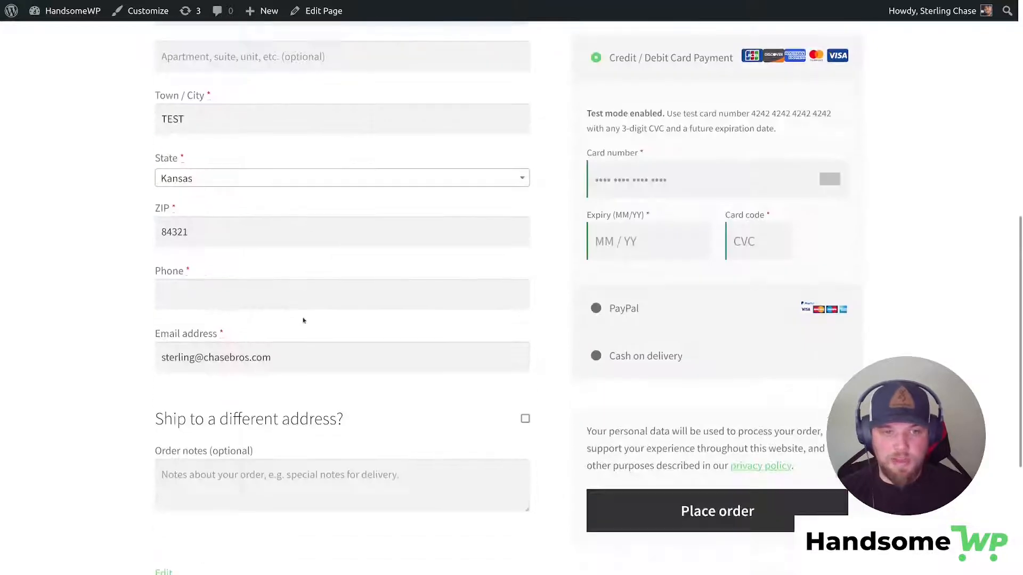
{"action": "left_click", "coordinate": [342, 293]}
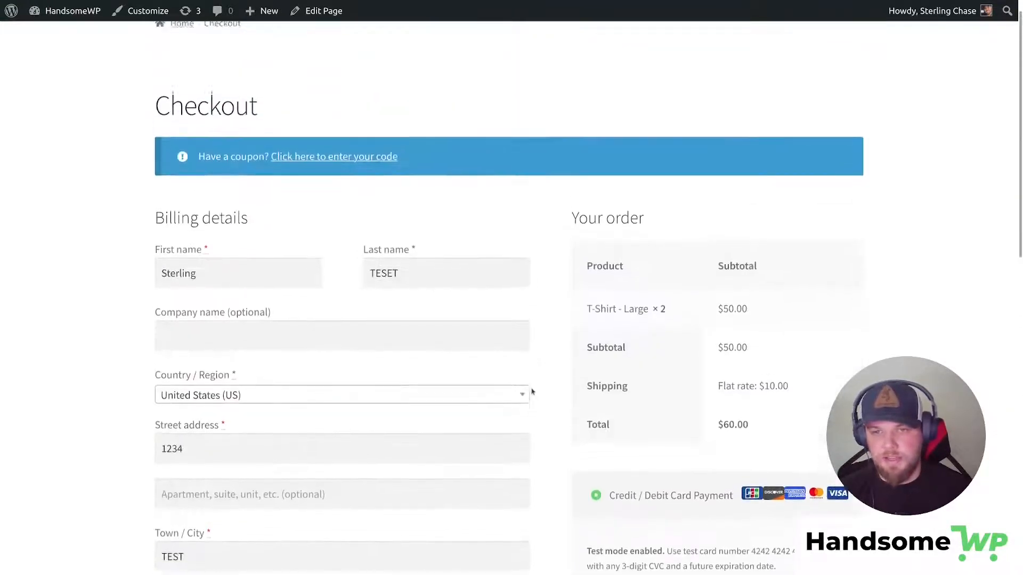
{"action": "scroll", "scroll_direction": "down", "scroll_amount": 3}
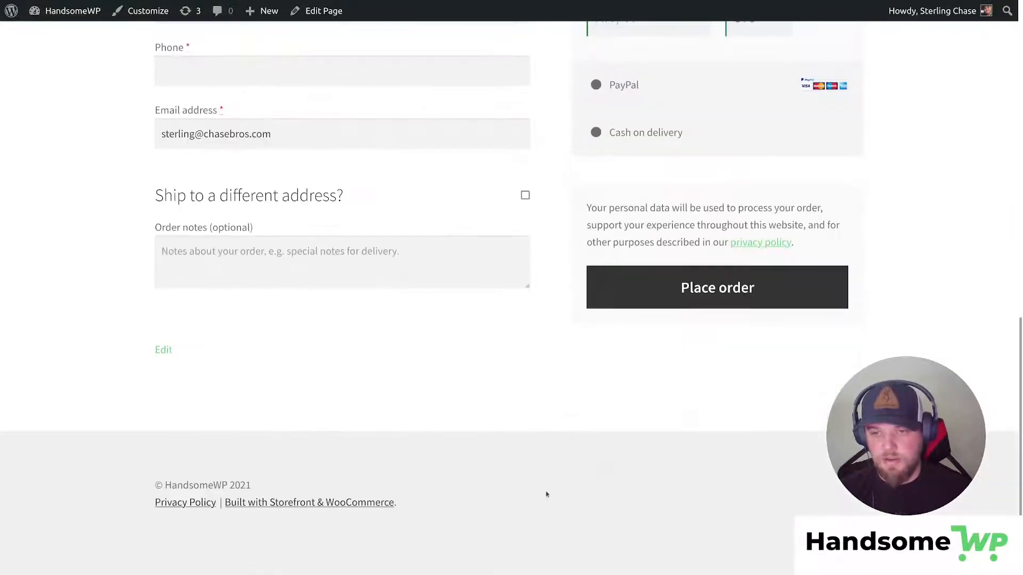
{"action": "scroll", "scroll_direction": "up", "scroll_amount": 3}
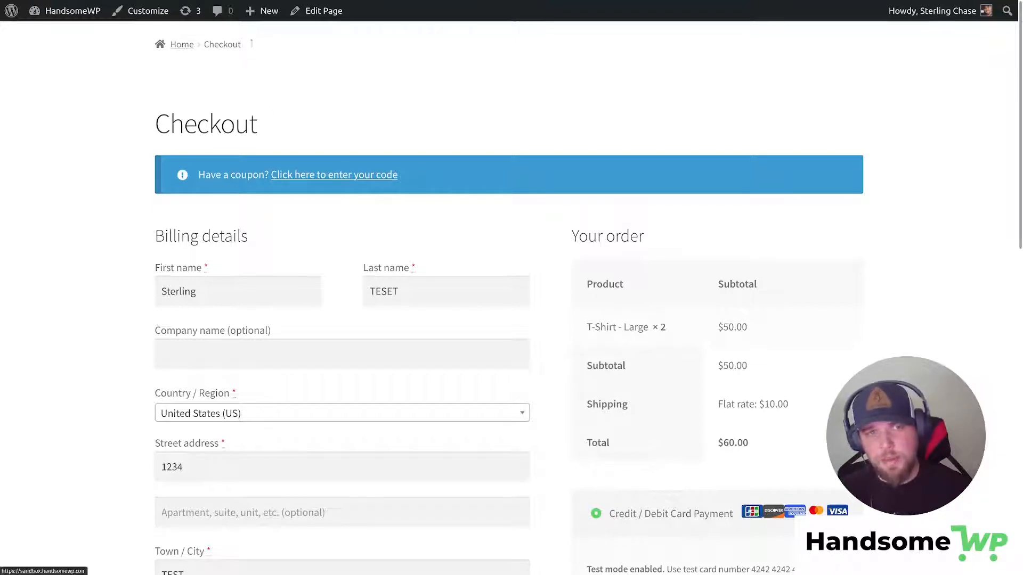
{"action": "scroll", "scroll_direction": "down", "scroll_amount": 3}
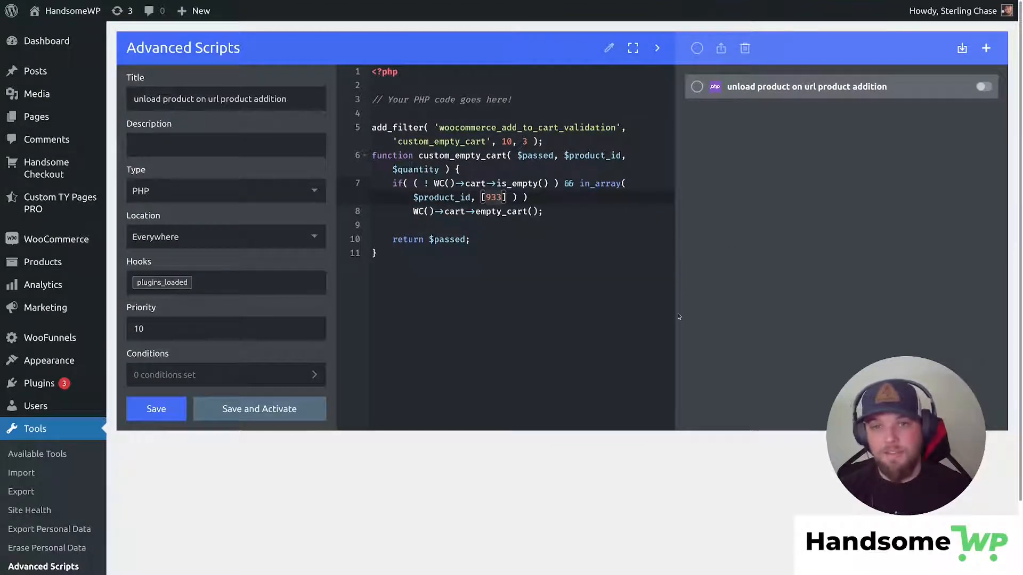
{"action": "mouse_move", "coordinate": [309, 469]}
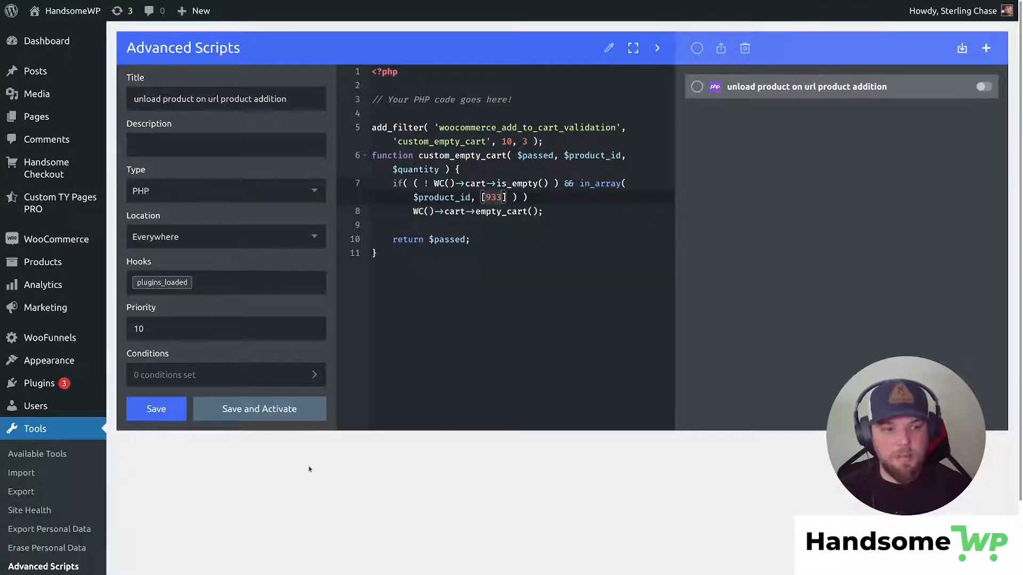
{"action": "mouse_move", "coordinate": [39, 383]}
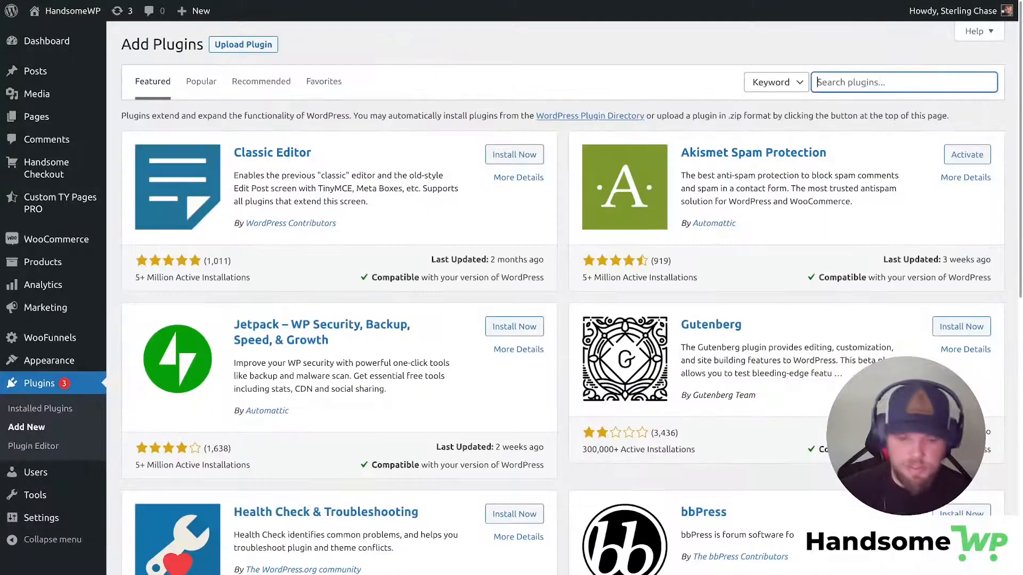
Search the Add Plugins page for 'snippets'.
{"action": "type", "text": "snippets"}
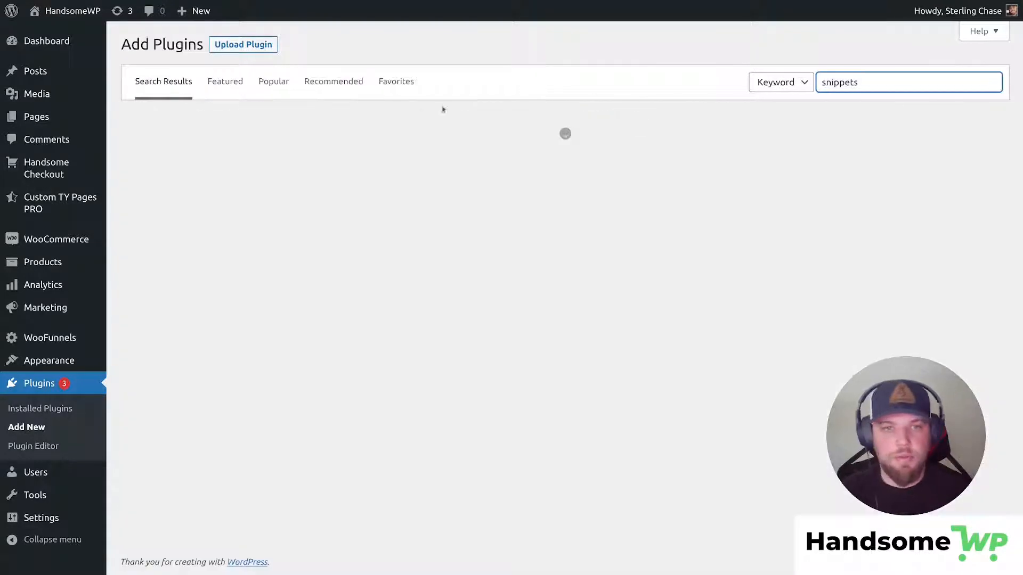
{"action": "key", "text": "Enter"}
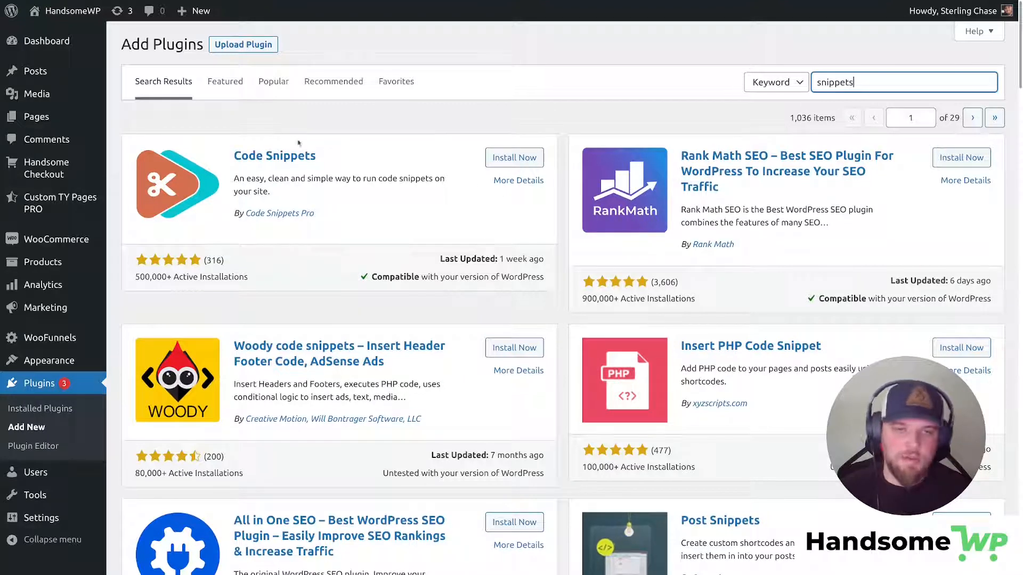
{"action": "mouse_move", "coordinate": [532, 131]}
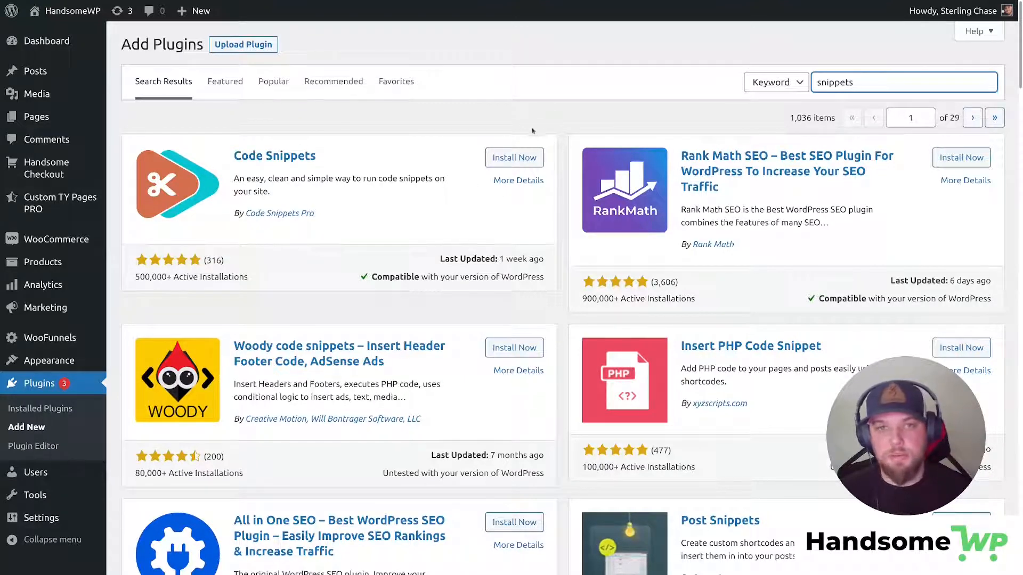
{"action": "mouse_move", "coordinate": [537, 134]}
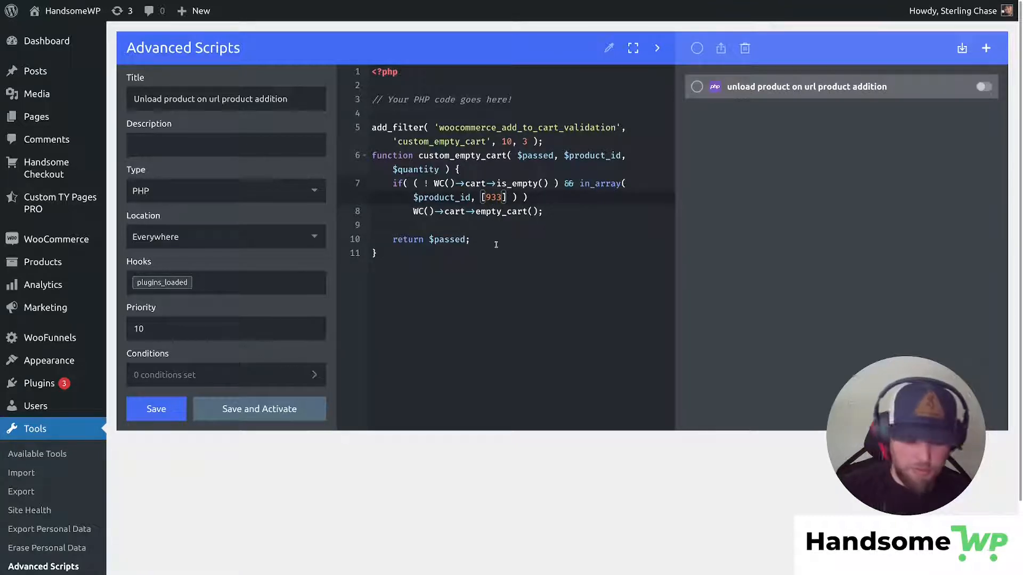
Remove the stray comma, save and activate the script, and reload checkout showing $35.00.
{"action": "type", "text": ","}
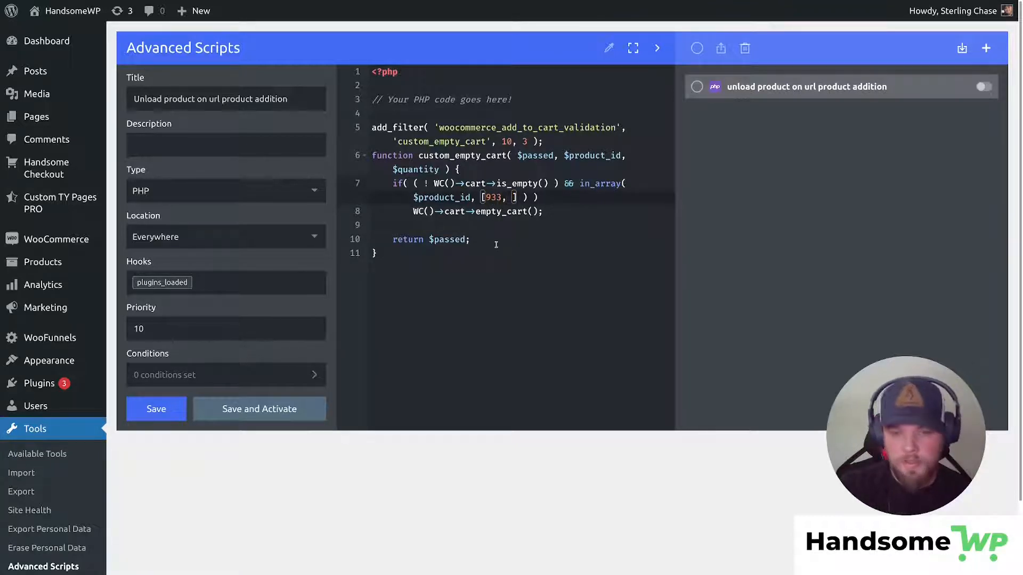
{"action": "key", "text": "Backspace"}
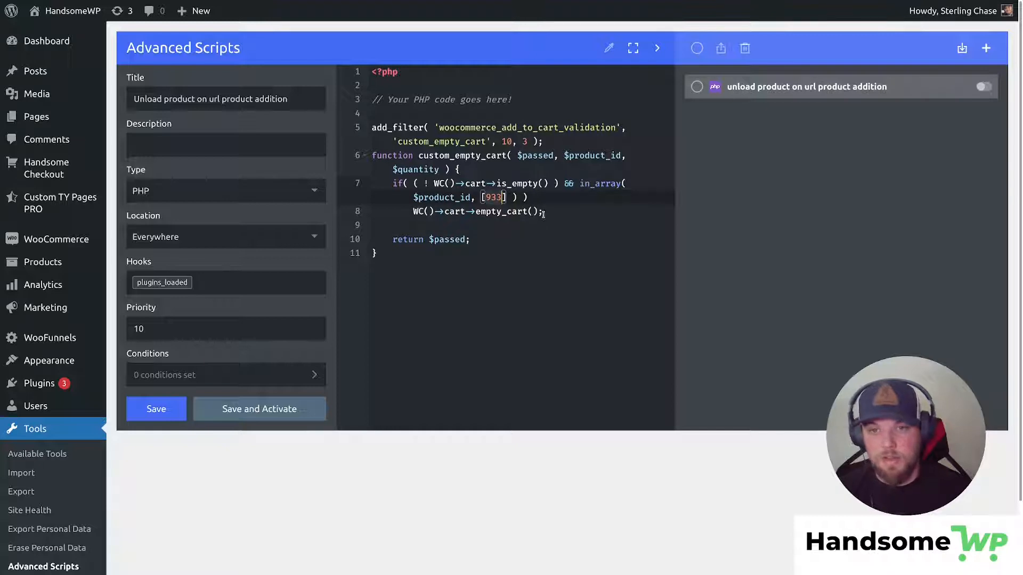
{"action": "mouse_move", "coordinate": [546, 235]}
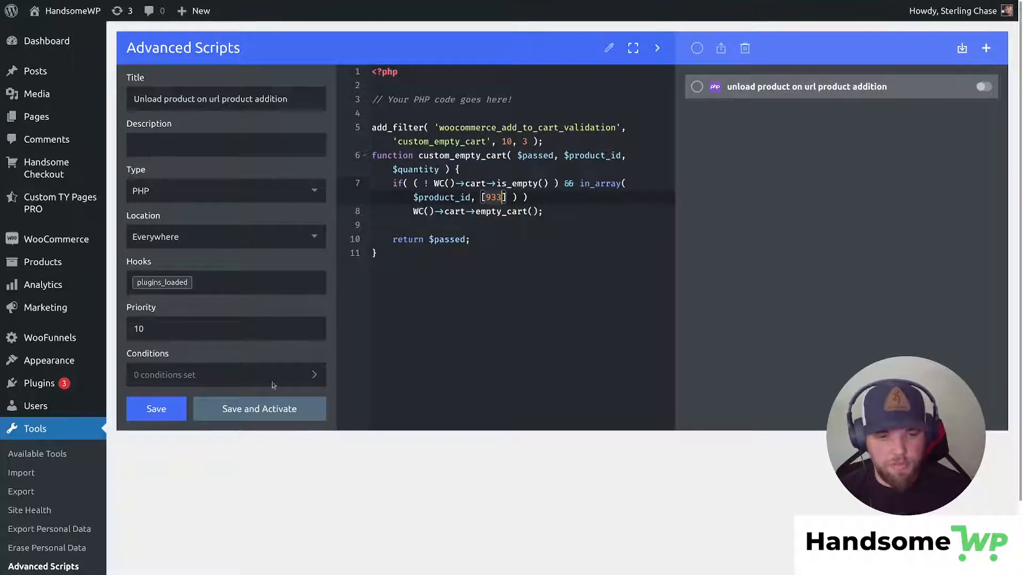
{"action": "left_click", "coordinate": [155, 409]}
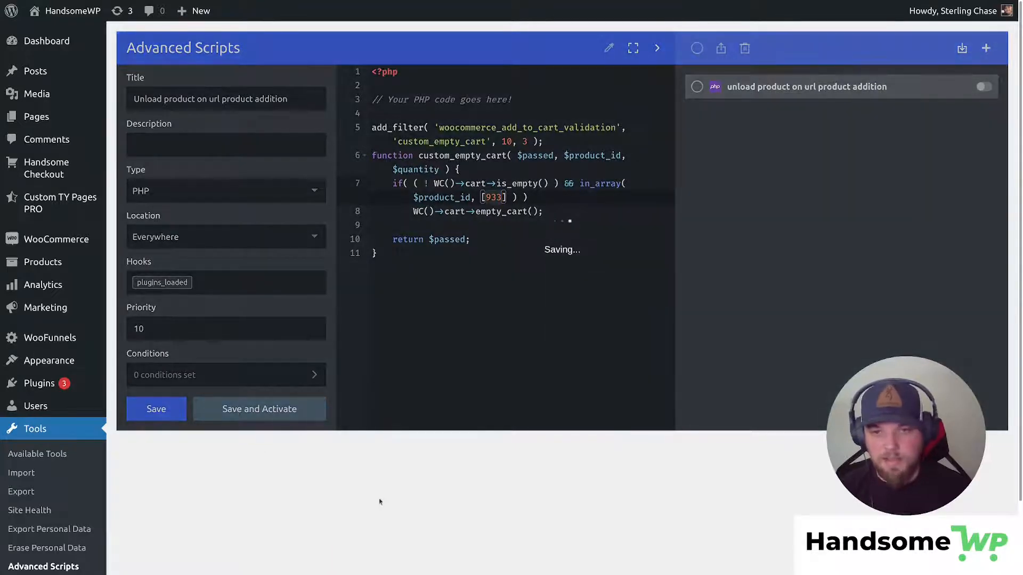
{"action": "left_click", "coordinate": [581, 9]}
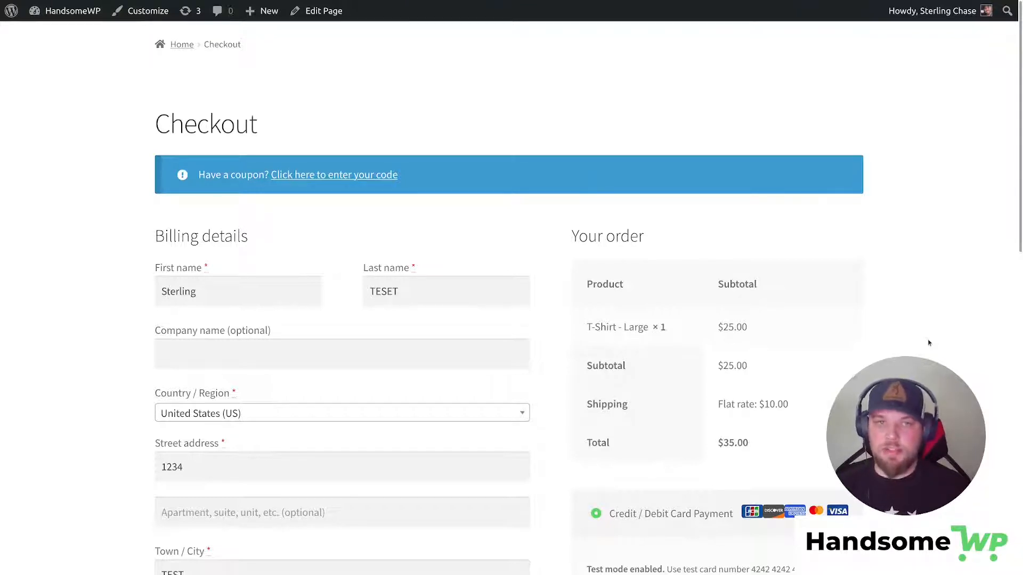
Leave the storefront checkout for the One Product Checkout edit page.
{"action": "left_click", "coordinate": [445, 291]}
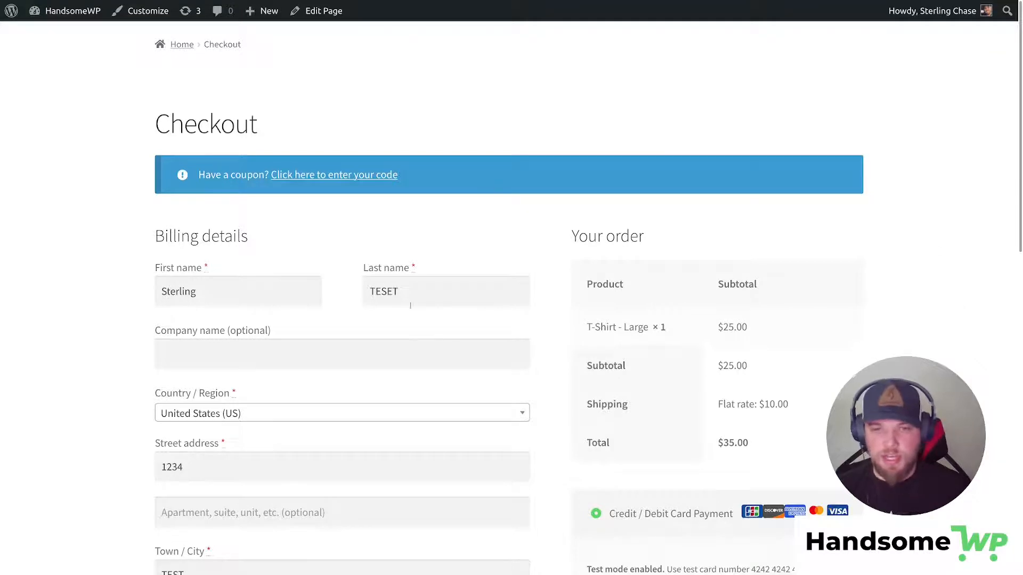
{"action": "scroll", "scroll_direction": "down", "scroll_amount": 3}
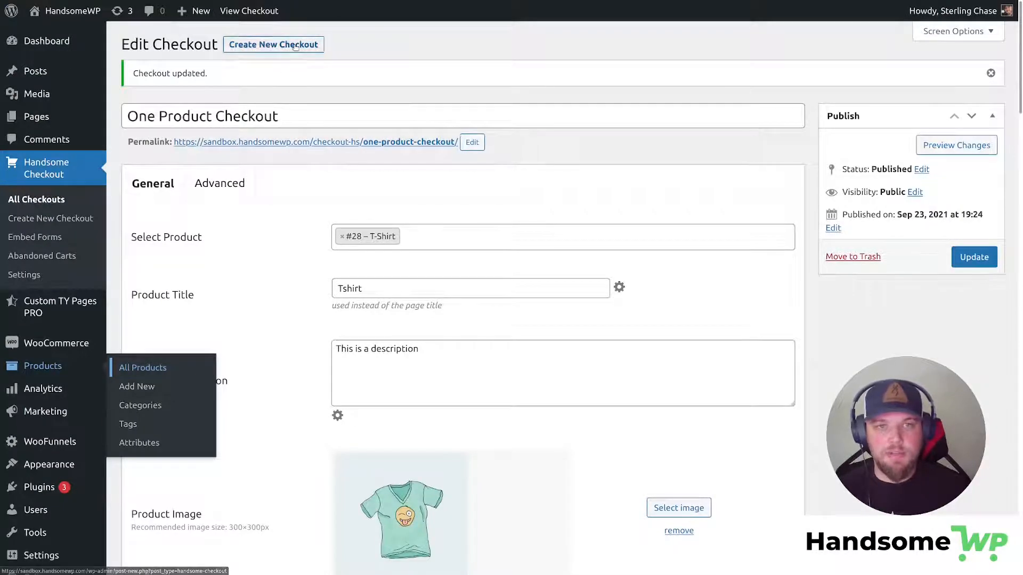
{"action": "left_click", "coordinate": [272, 44]}
{"action": "type", "text": "test"}
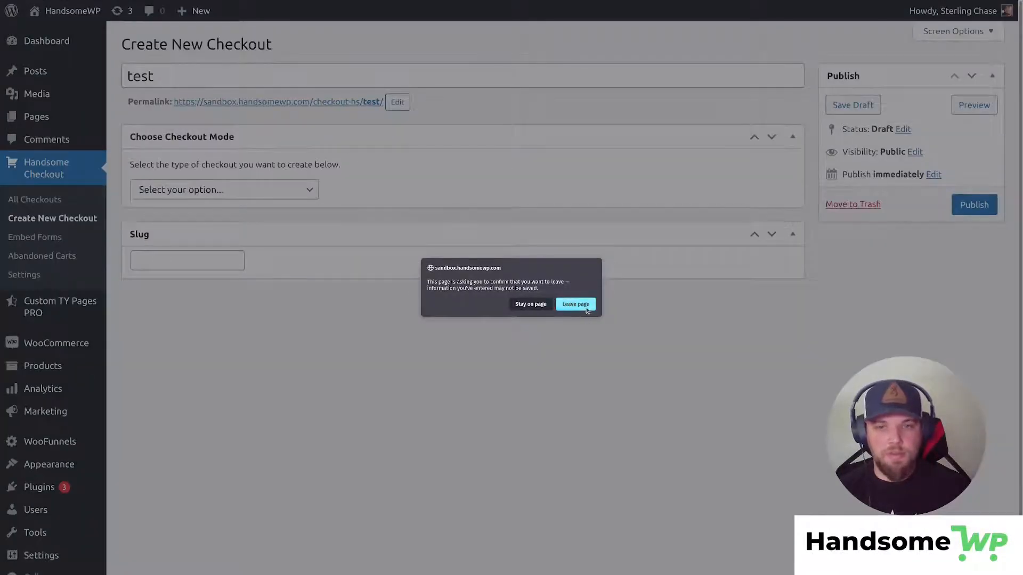
{"action": "left_click", "coordinate": [575, 304]}
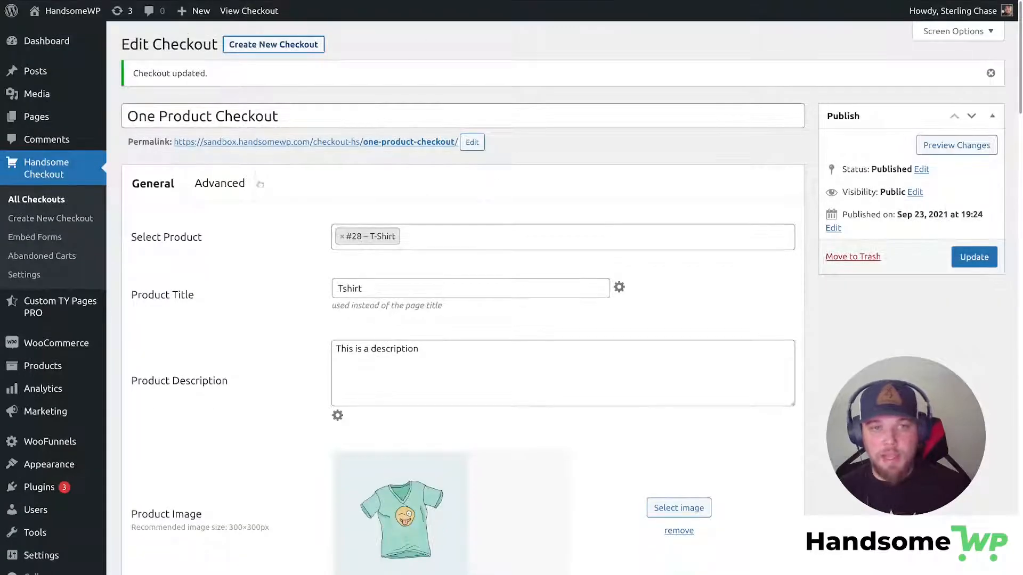
{"action": "scroll", "scroll_direction": "down", "scroll_amount": 3}
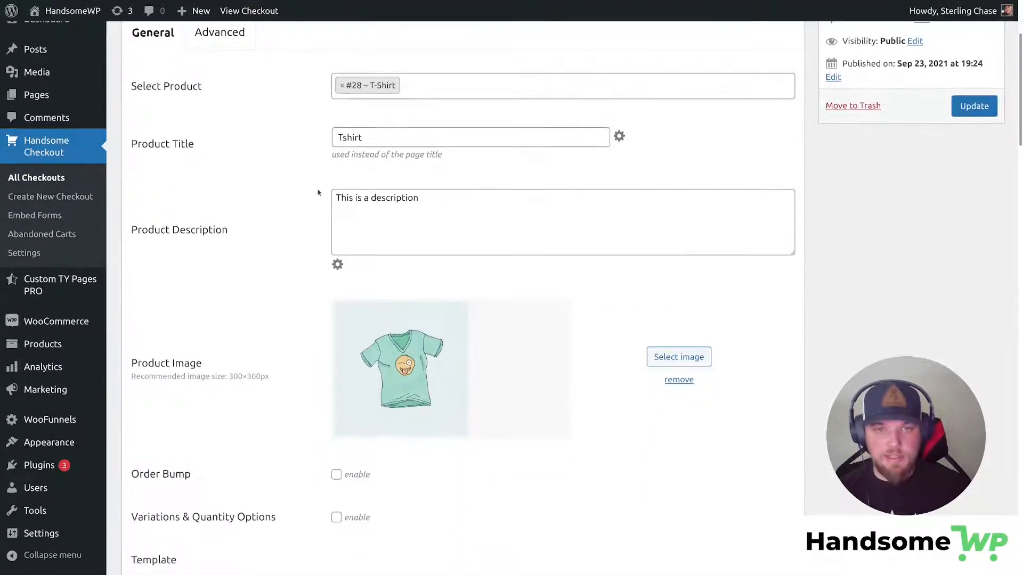
{"action": "mouse_move", "coordinate": [310, 85]}
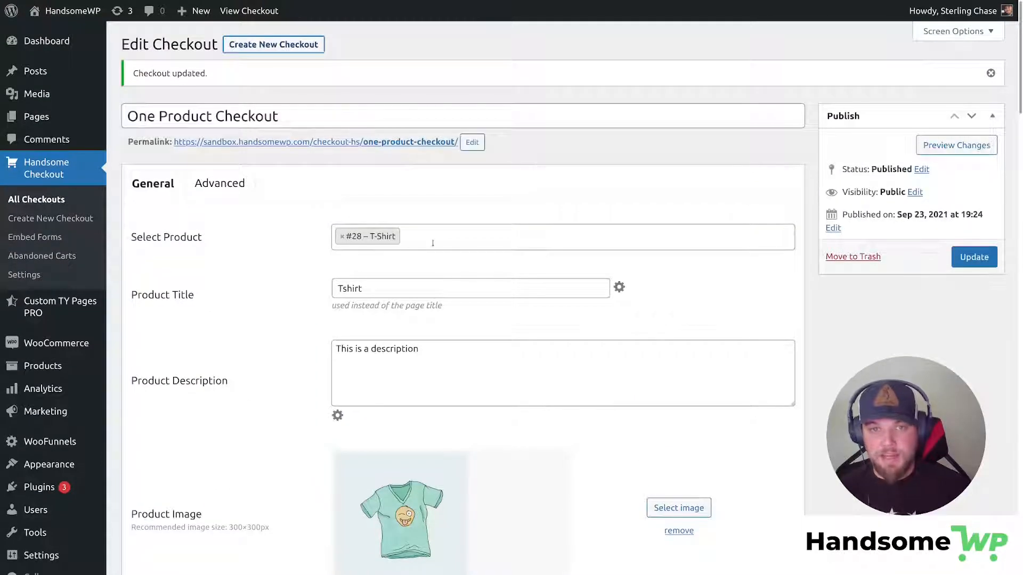
{"action": "left_click", "coordinate": [563, 236]}
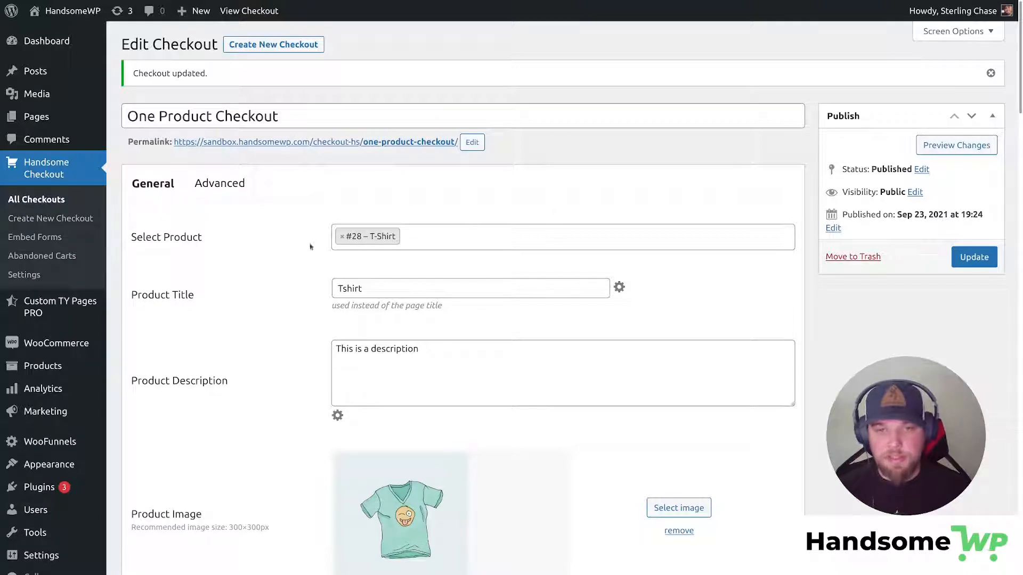
Turn off the Coupon Box and Phone Number checkout fields.
{"action": "scroll", "scroll_direction": "down", "scroll_amount": 3}
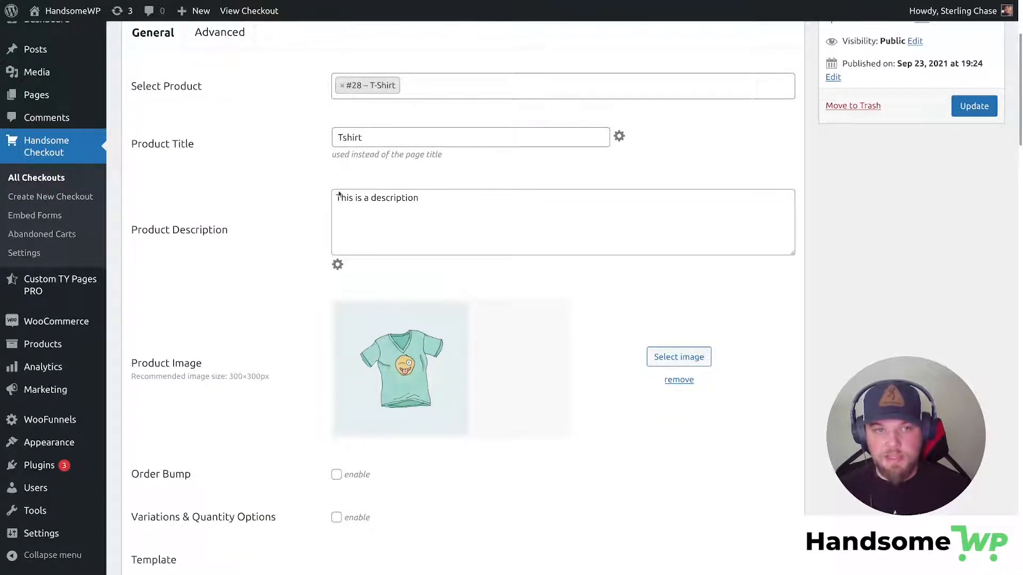
{"action": "scroll", "scroll_direction": "down", "scroll_amount": 3}
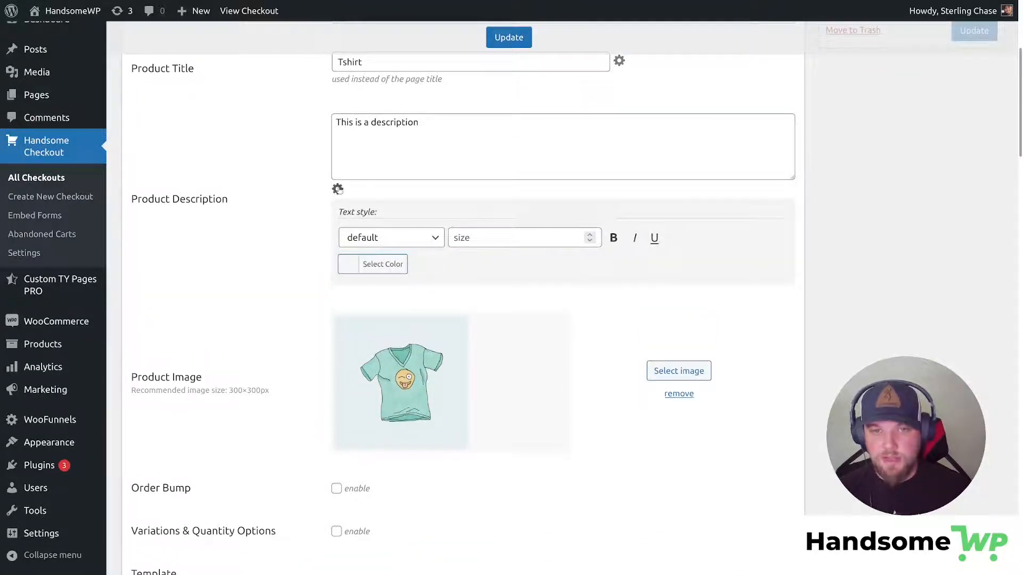
{"action": "scroll", "scroll_direction": "down", "scroll_amount": 3}
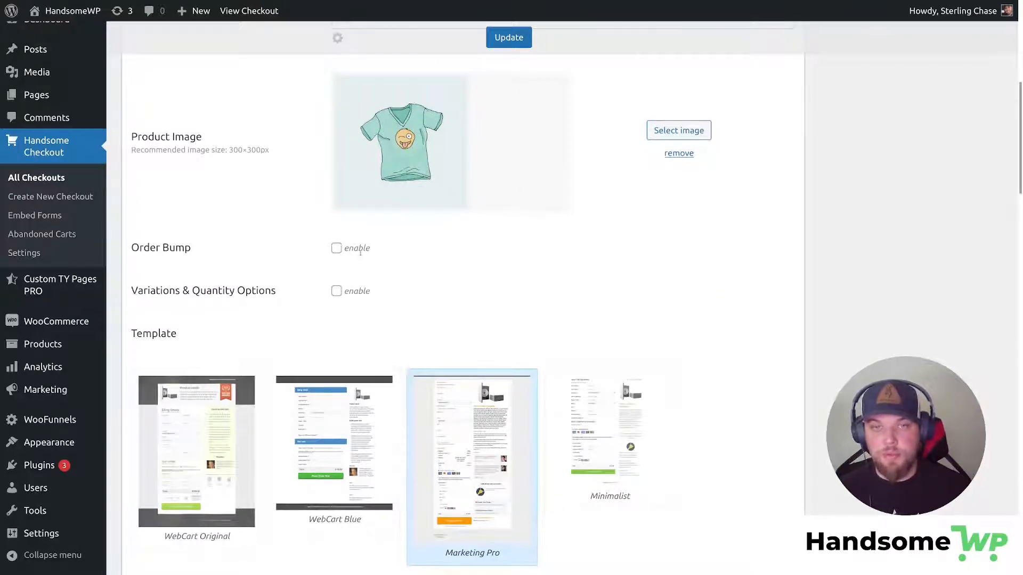
{"action": "scroll", "scroll_direction": "down", "scroll_amount": 3}
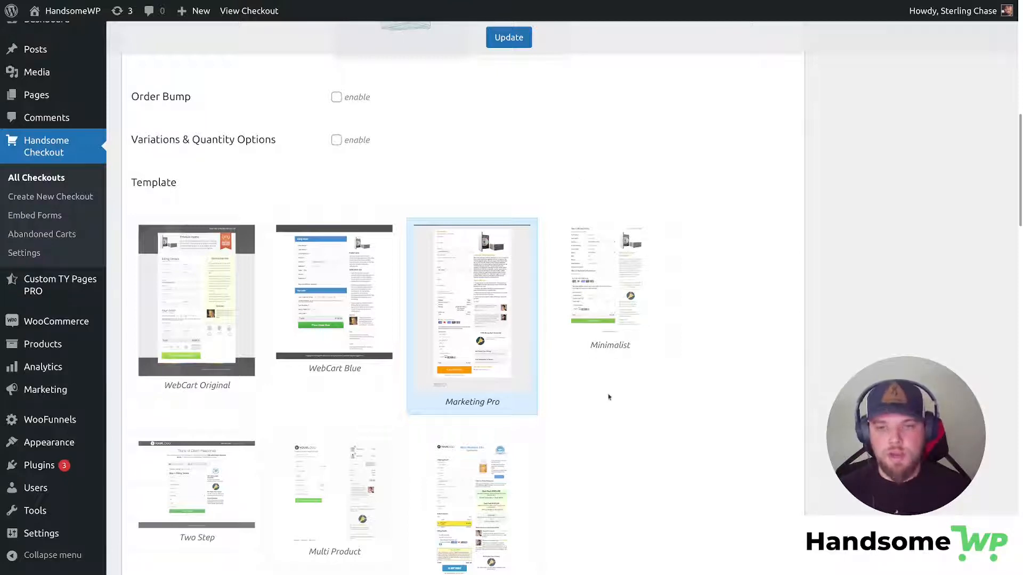
{"action": "scroll", "scroll_direction": "down", "scroll_amount": 3}
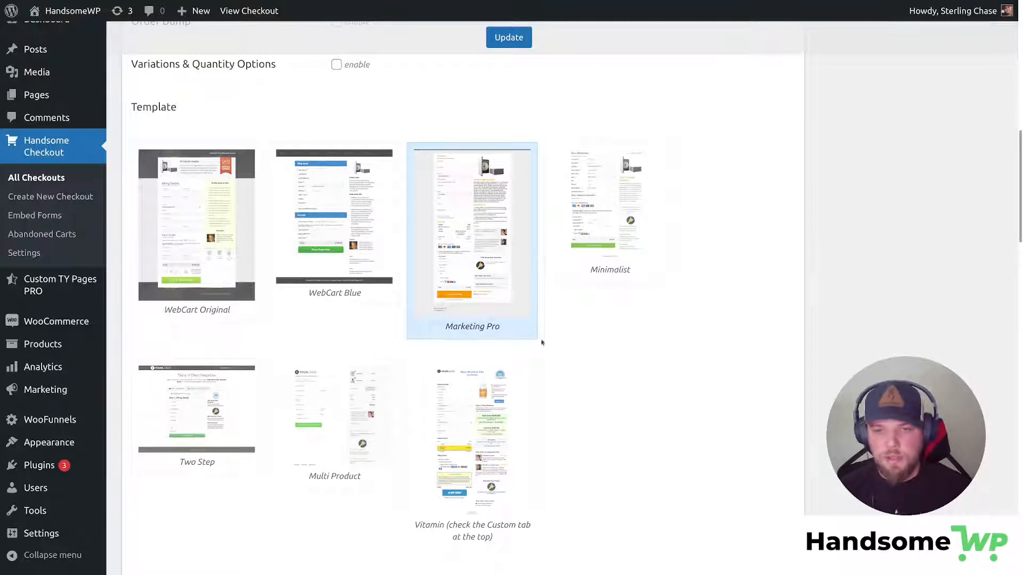
{"action": "scroll", "scroll_direction": "down", "scroll_amount": 3}
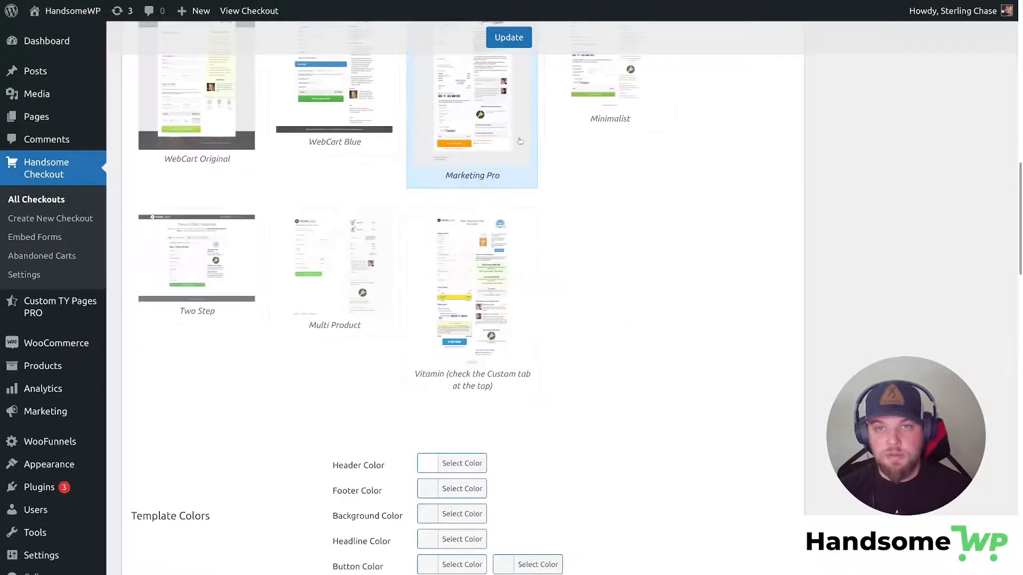
{"action": "scroll", "scroll_direction": "down", "scroll_amount": 3}
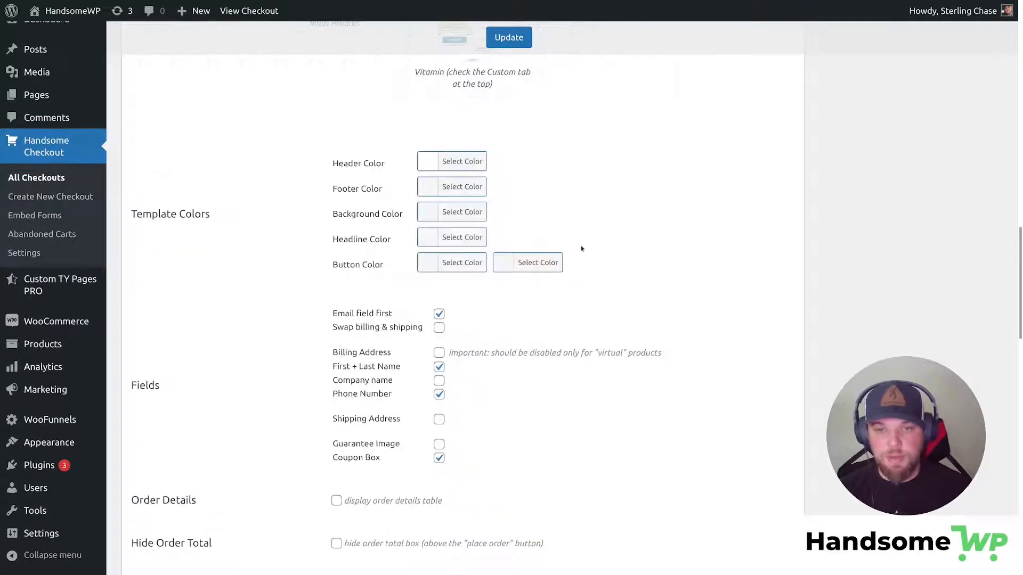
{"action": "scroll", "scroll_direction": "down", "scroll_amount": 3}
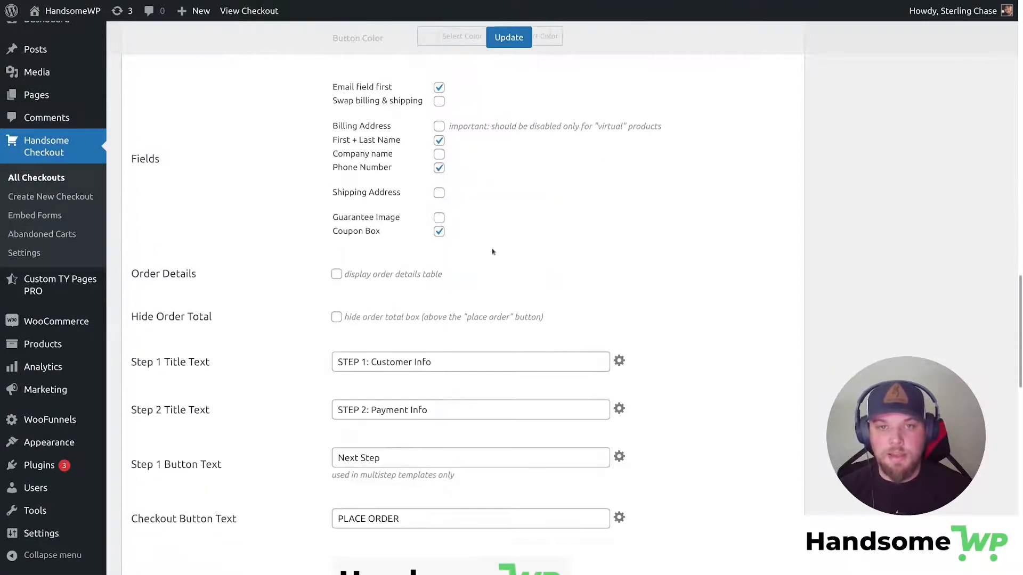
{"action": "scroll", "scroll_direction": "down", "scroll_amount": 3}
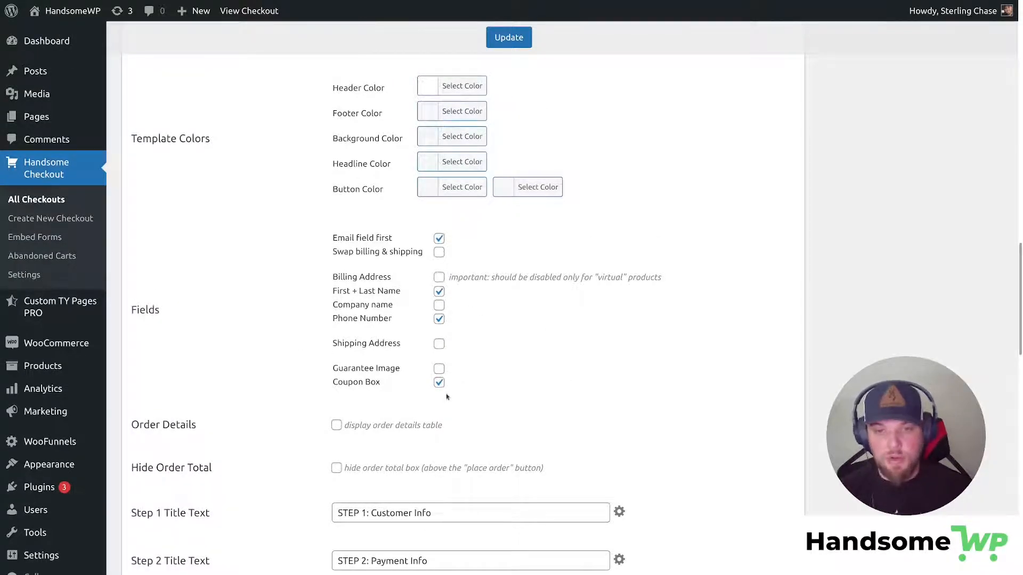
{"action": "left_click", "coordinate": [439, 382]}
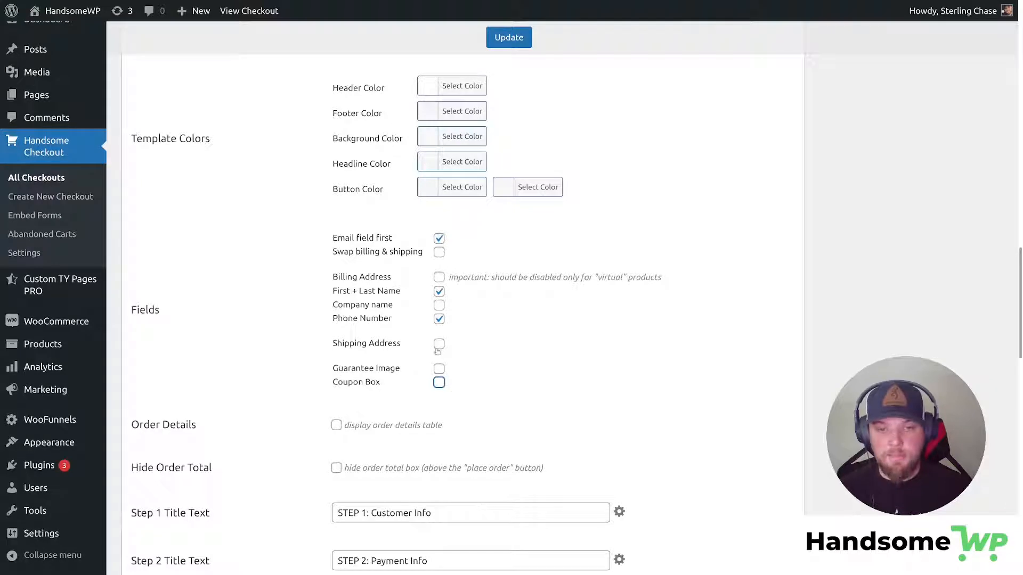
{"action": "left_click", "coordinate": [439, 319]}
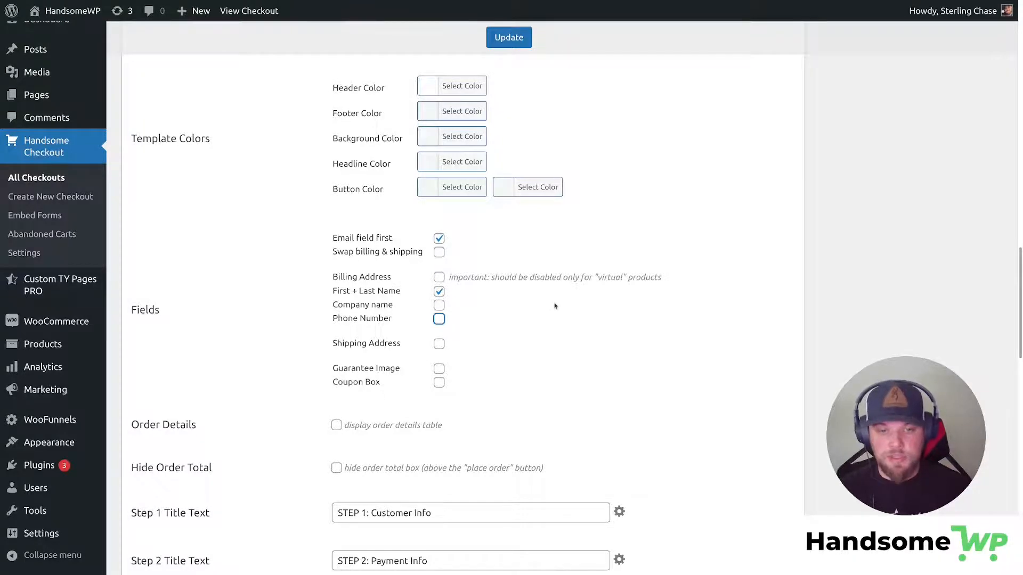
Enable the 'display order details table' option under Order Details.
{"action": "scroll", "scroll_direction": "down", "scroll_amount": 3}
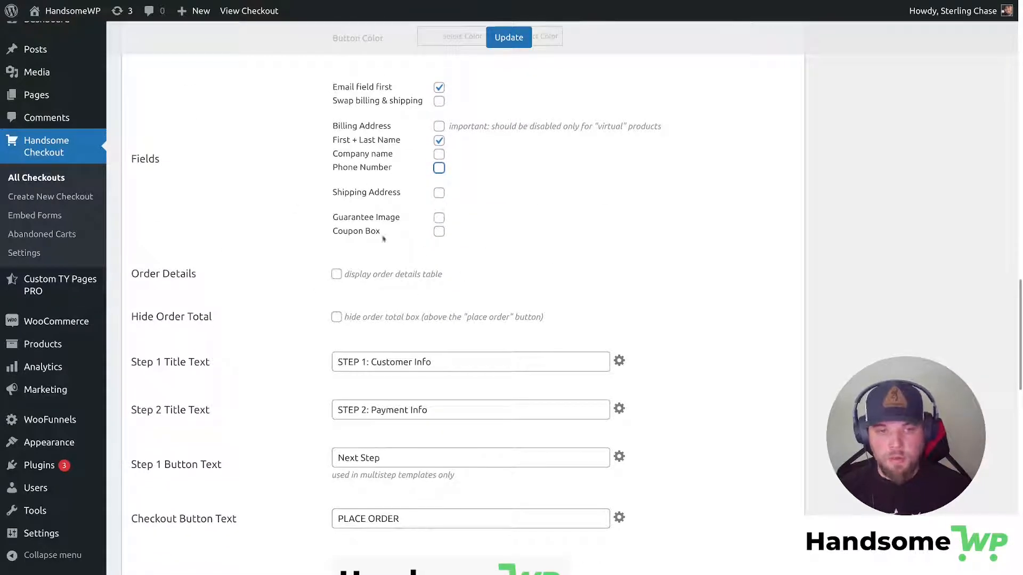
{"action": "left_click", "coordinate": [336, 274]}
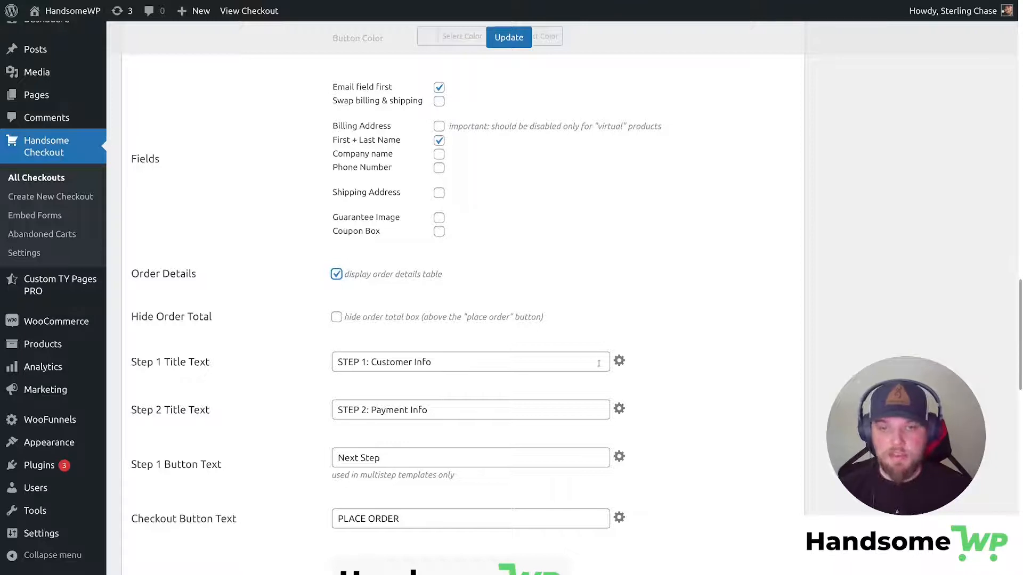
{"action": "mouse_move", "coordinate": [384, 302]}
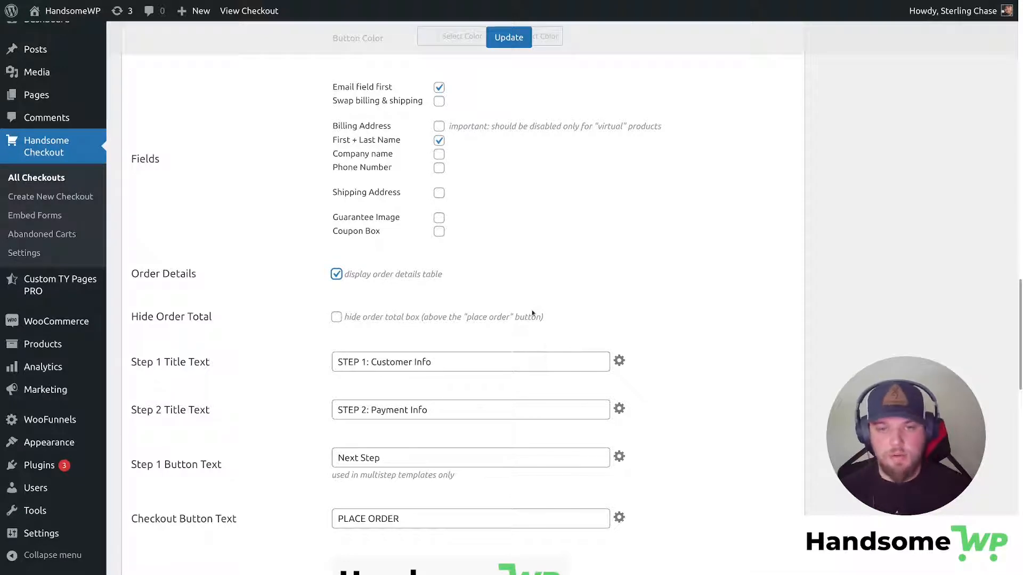
{"action": "scroll", "scroll_direction": "down", "scroll_amount": 3}
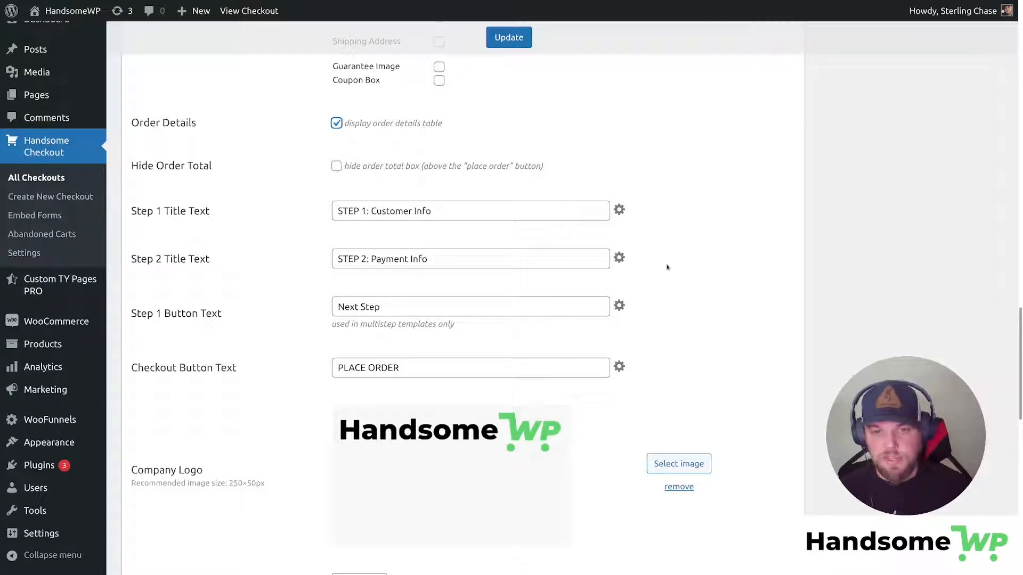
{"action": "scroll", "scroll_direction": "down", "scroll_amount": 3}
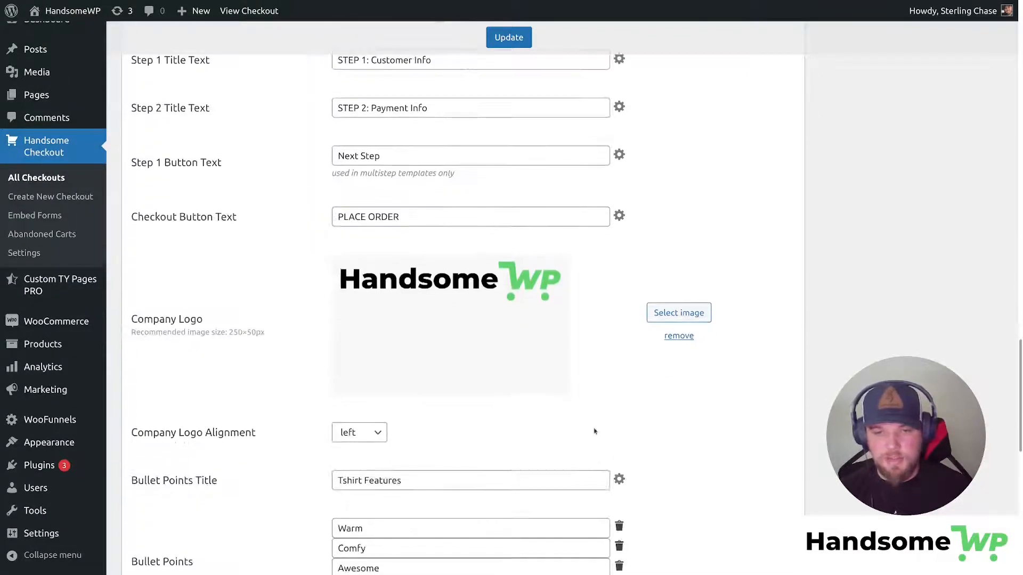
{"action": "scroll", "scroll_direction": "down", "scroll_amount": 3}
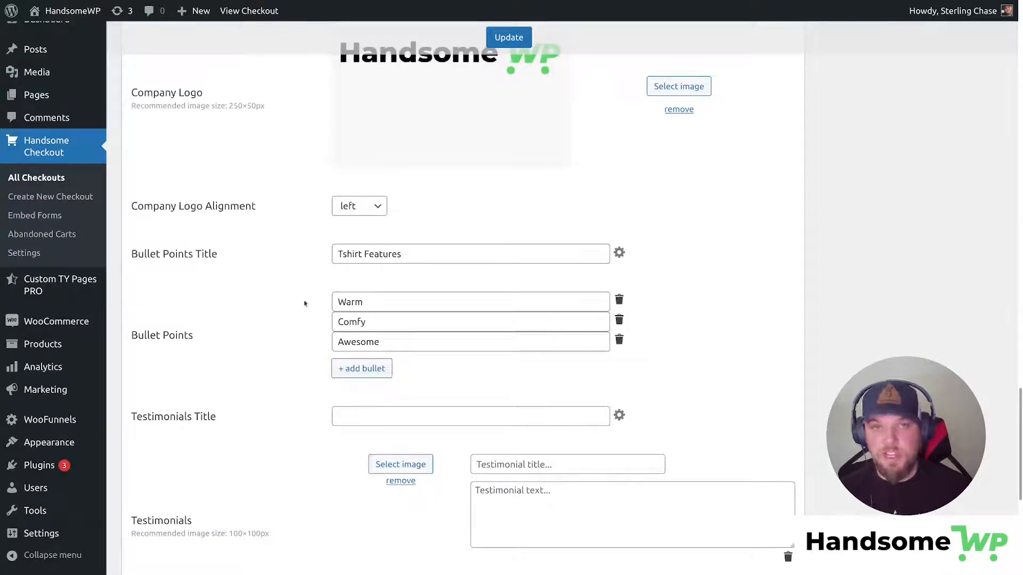
{"action": "left_click", "coordinate": [361, 369]}
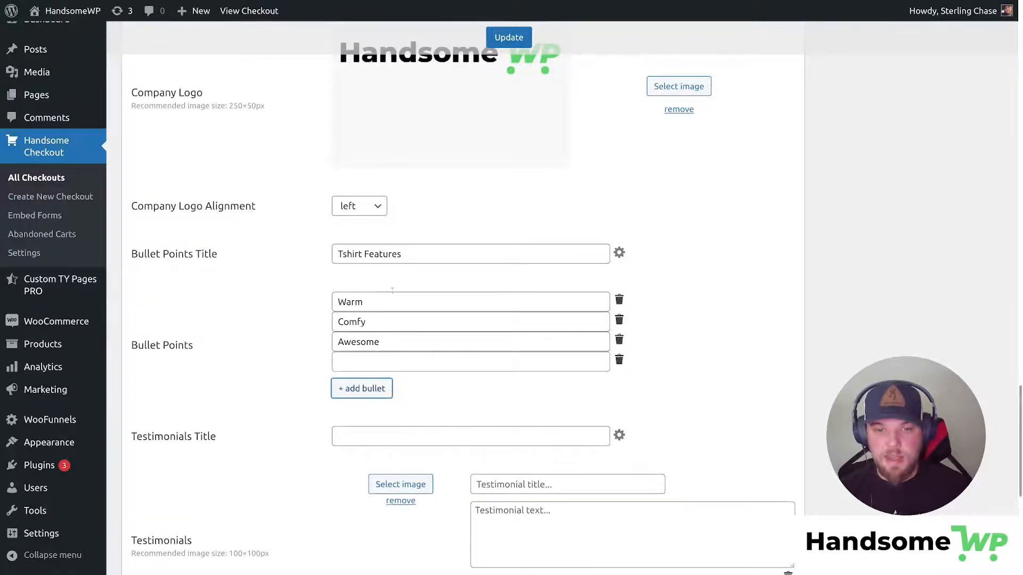
{"action": "left_click", "coordinate": [618, 360]}
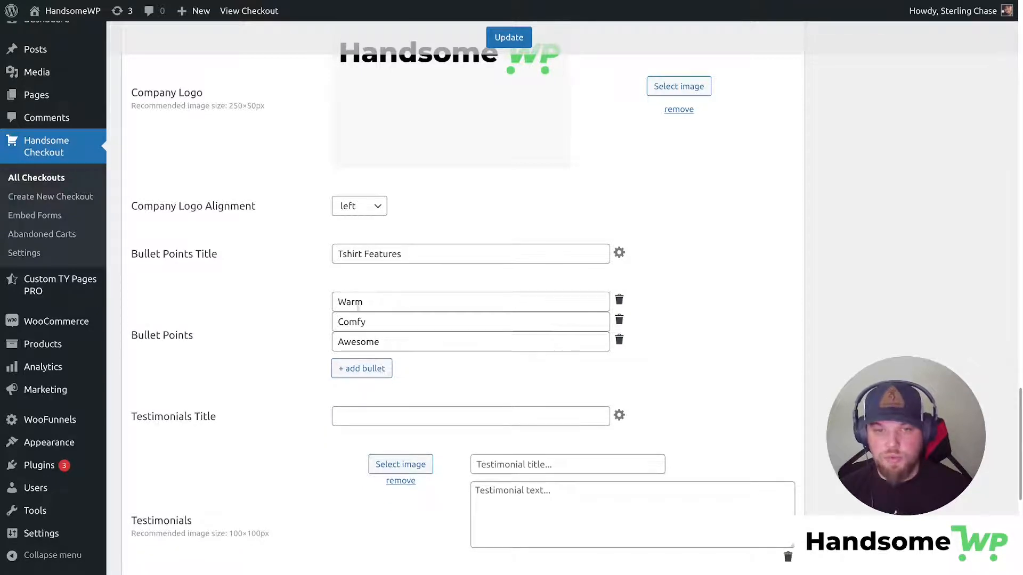
{"action": "scroll", "scroll_direction": "down", "scroll_amount": 3}
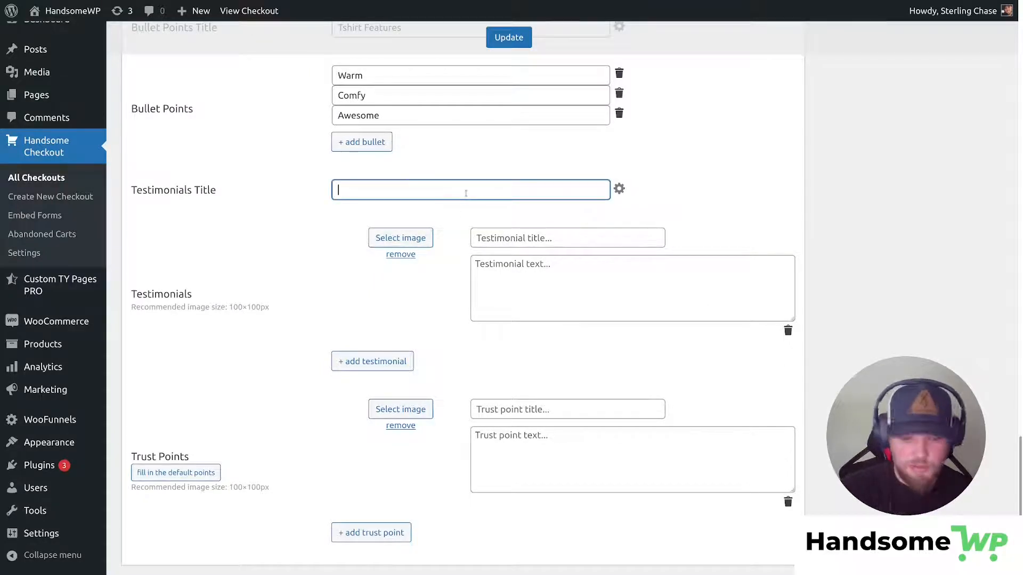
Title the section TESTIMONIALS and add photo testimonial 'This Tshirt is awesome' – 'I want another one!'.
{"action": "type", "text": "TEST"}
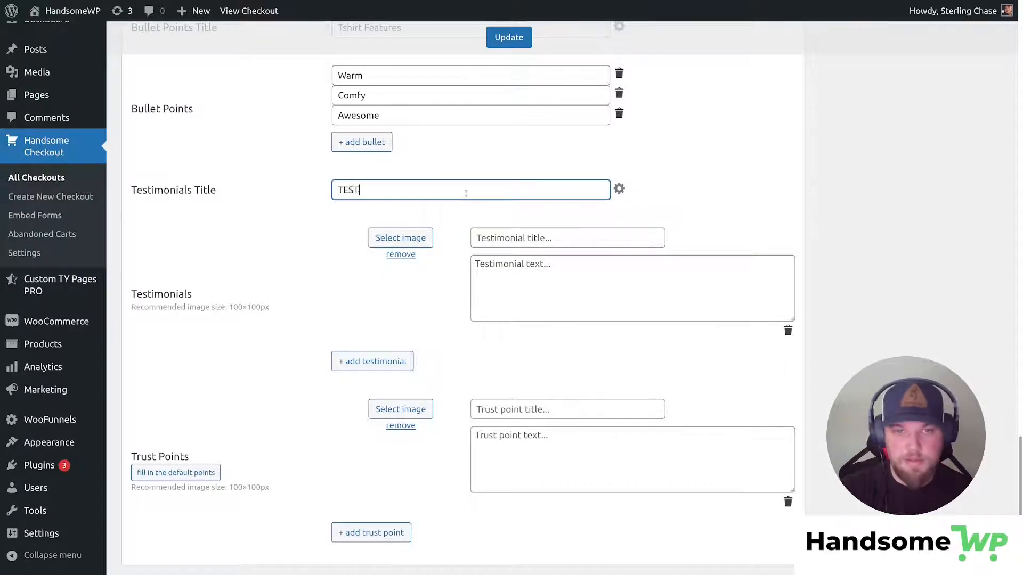
{"action": "type", "text": "IMONIALS"}
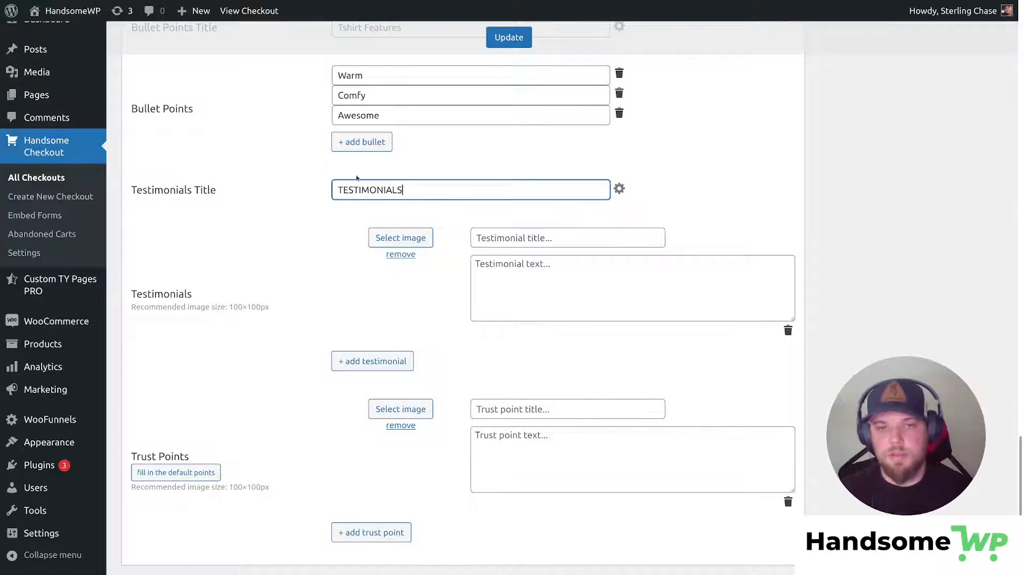
{"action": "left_click", "coordinate": [566, 237]}
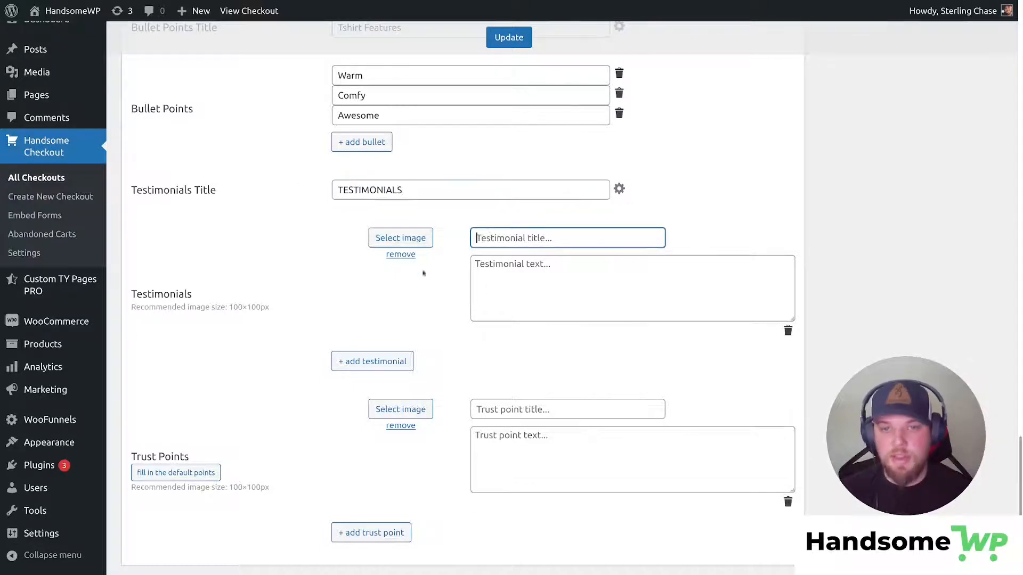
{"action": "left_click", "coordinate": [400, 237]}
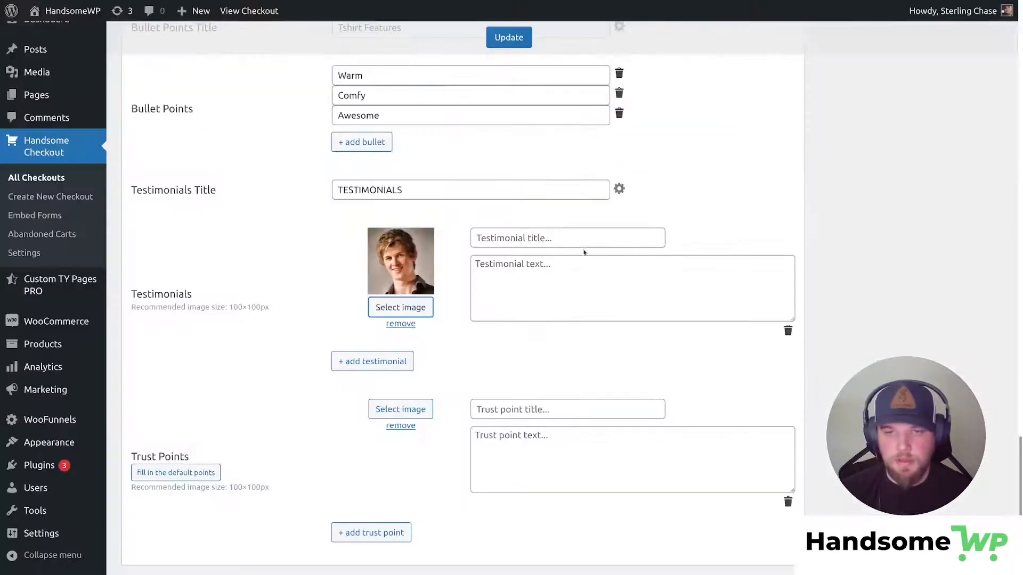
{"action": "type", "text": "This Tshirt is awesome"}
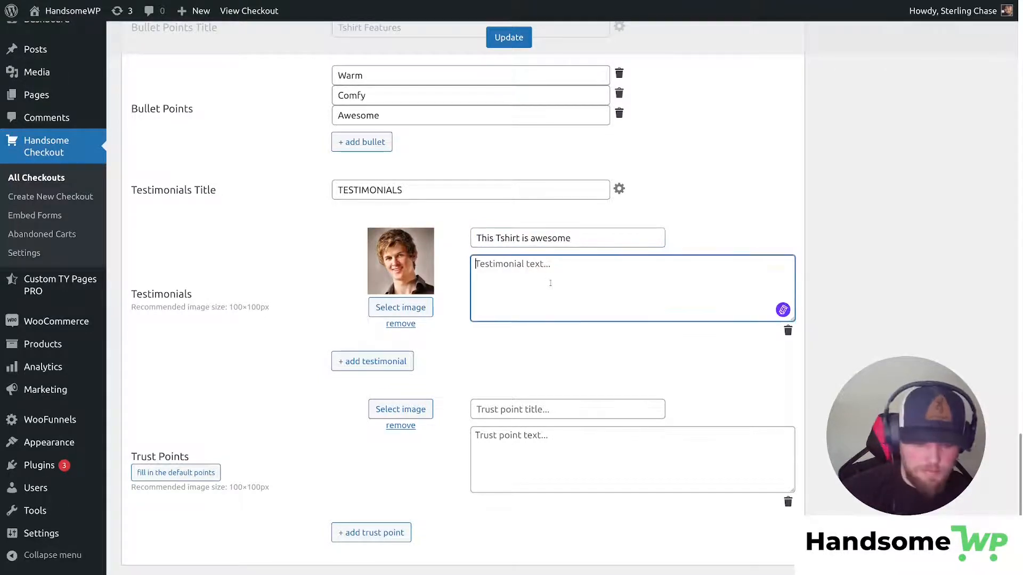
{"action": "type", "text": "I want another one!"}
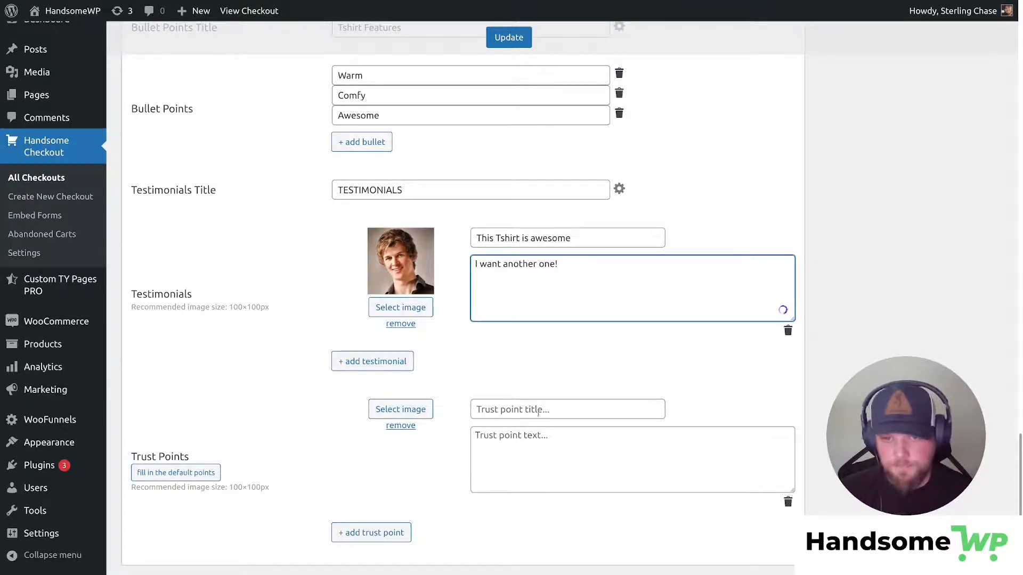
{"action": "left_click", "coordinate": [400, 409]}
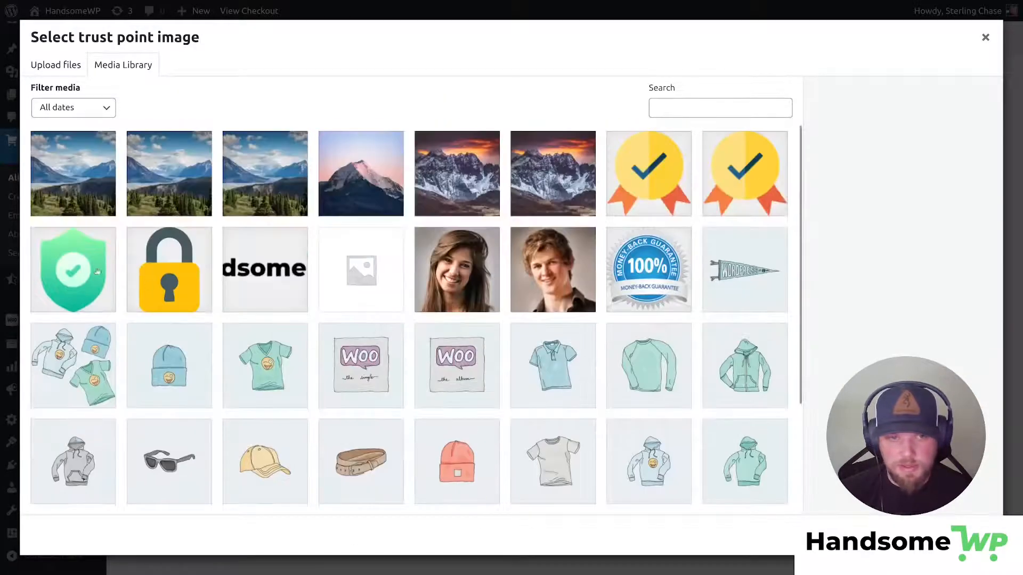
Add the gold-badge 'American Made' trust point reading 'Made is America!' and save.
{"action": "left_click", "coordinate": [744, 173]}
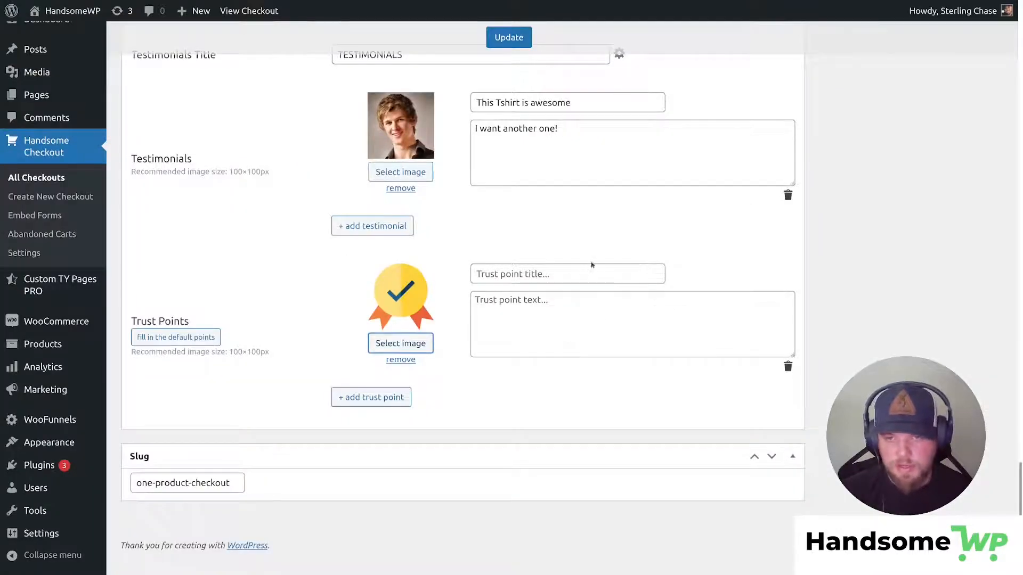
{"action": "type", "text": "American"}
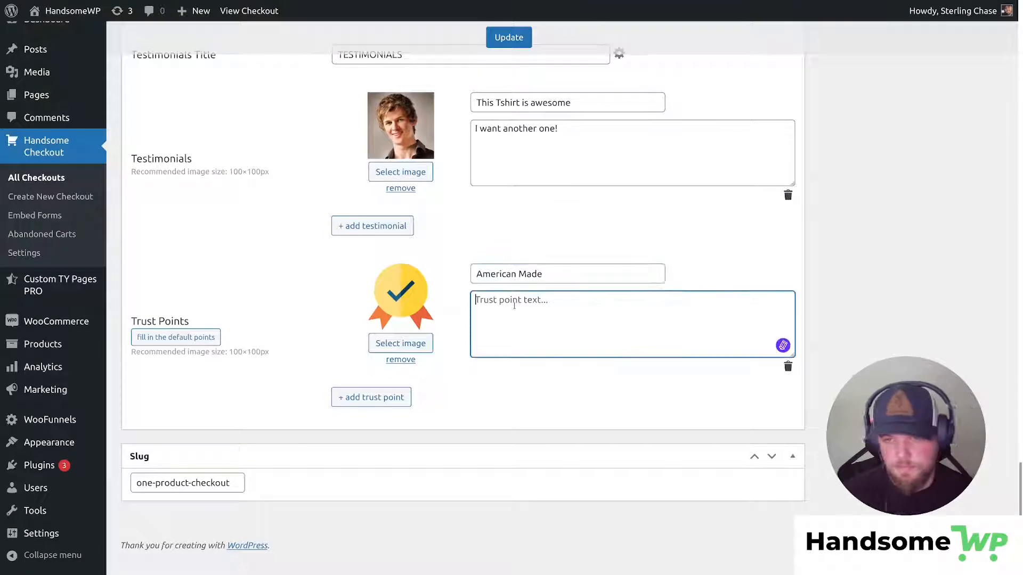
{"action": "type", "text": "Made is"}
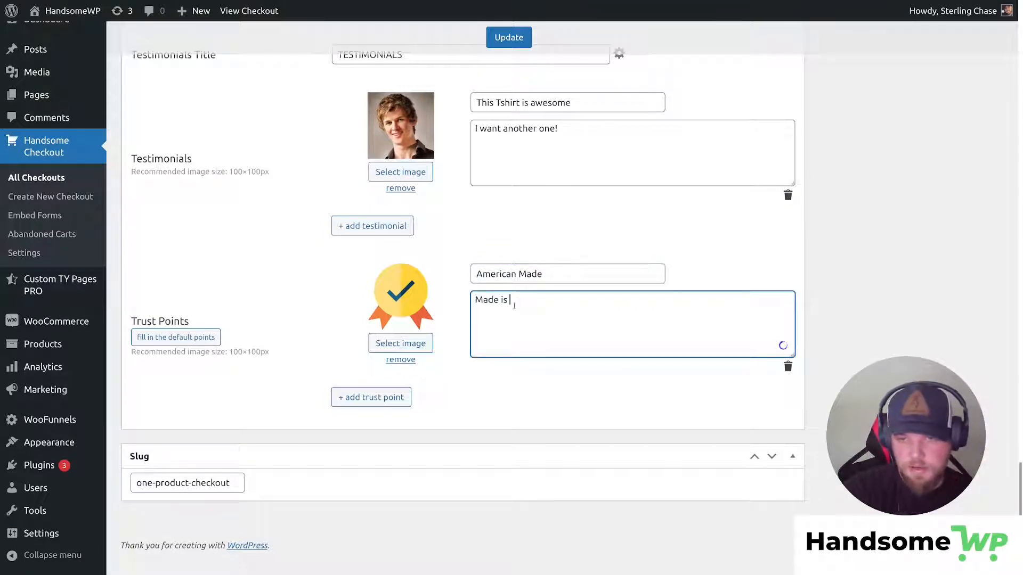
{"action": "type", "text": "America"}
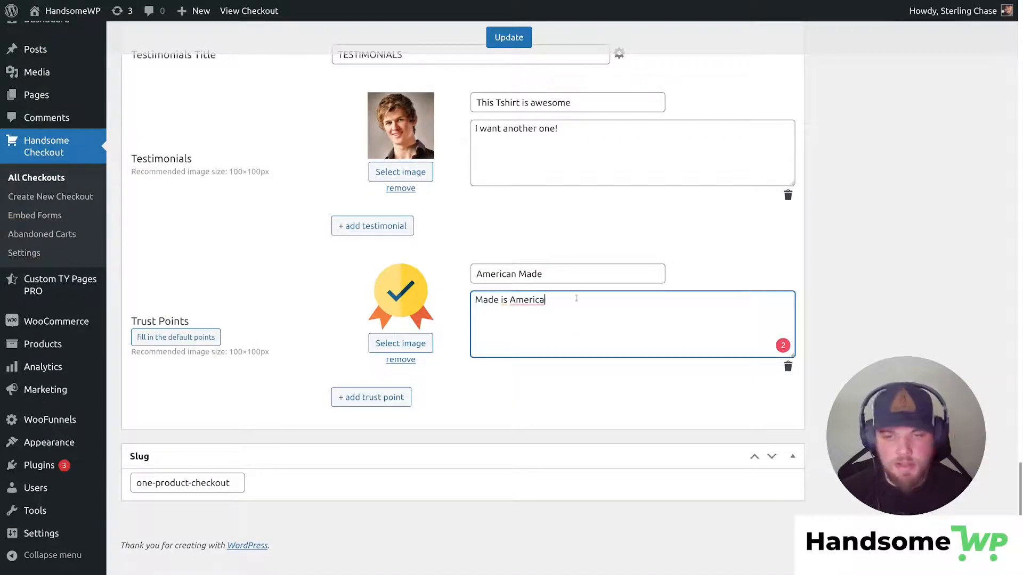
{"action": "type", "text": "!"}
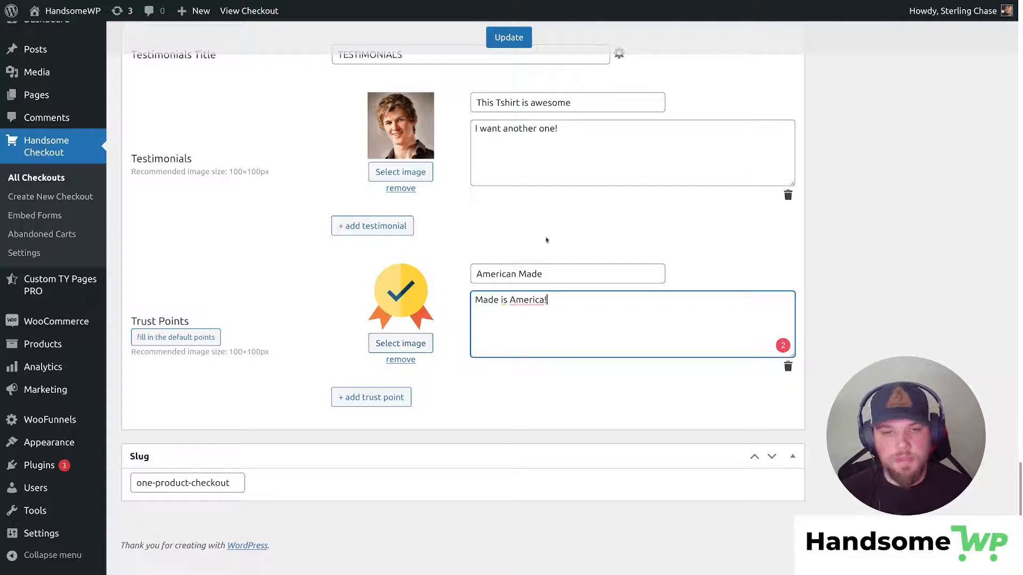
{"action": "left_click", "coordinate": [371, 397]}
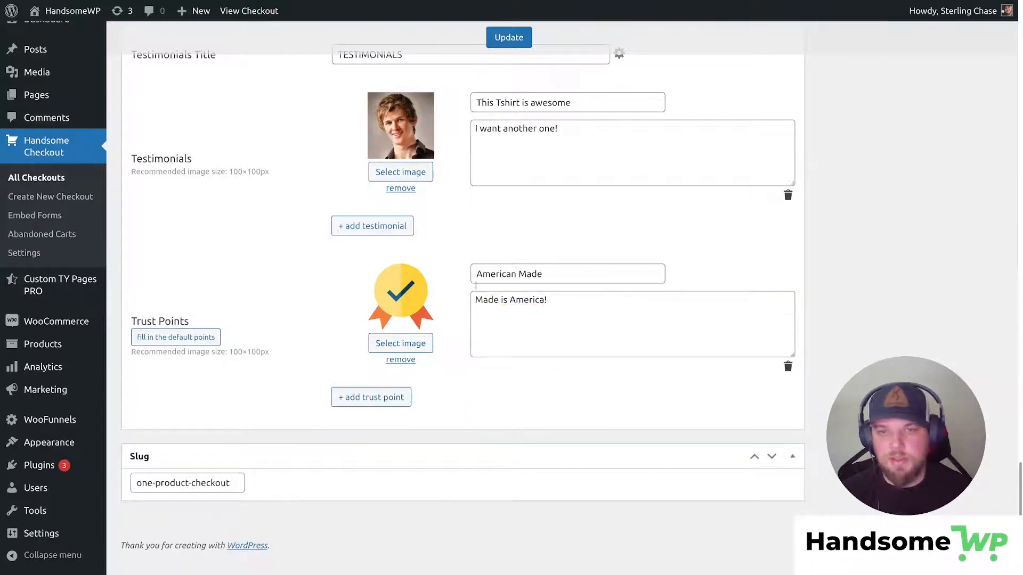
{"action": "left_click", "coordinate": [371, 226]}
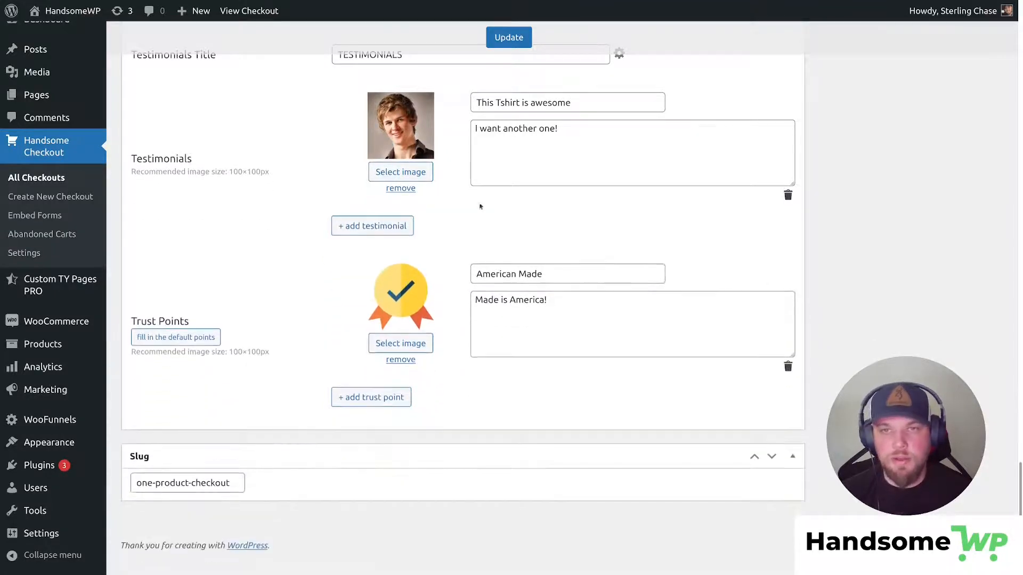
{"action": "left_click", "coordinate": [508, 37]}
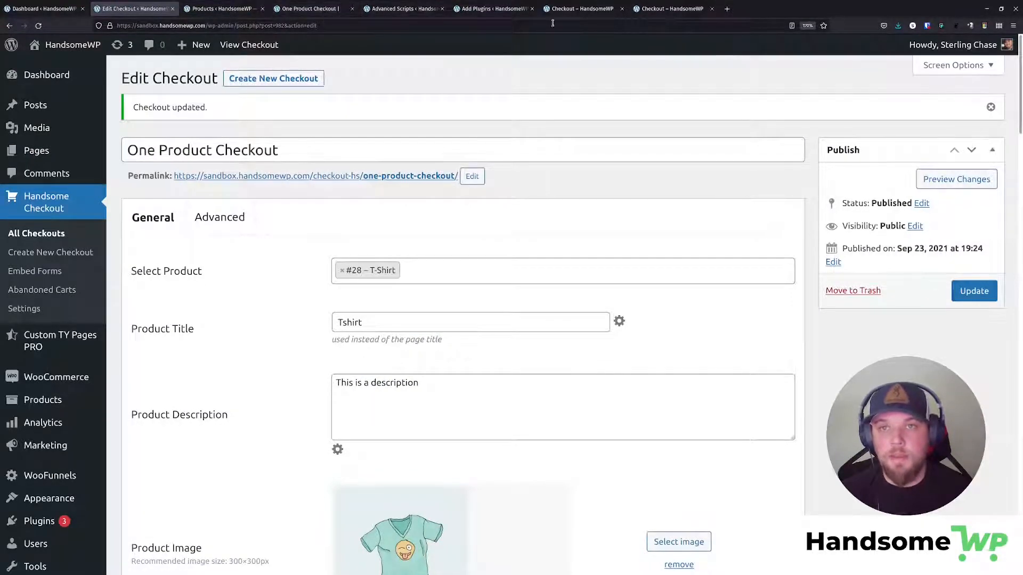
Preview the live checkout, scrolling to see the testimonial and American Made trust point.
{"action": "left_click", "coordinate": [672, 9]}
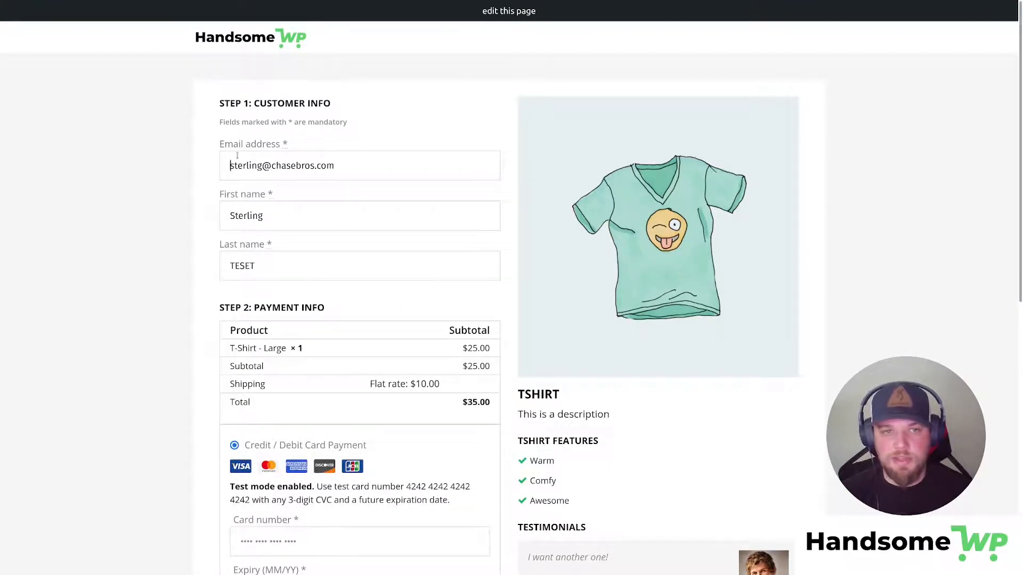
{"action": "scroll", "scroll_direction": "down", "scroll_amount": 3}
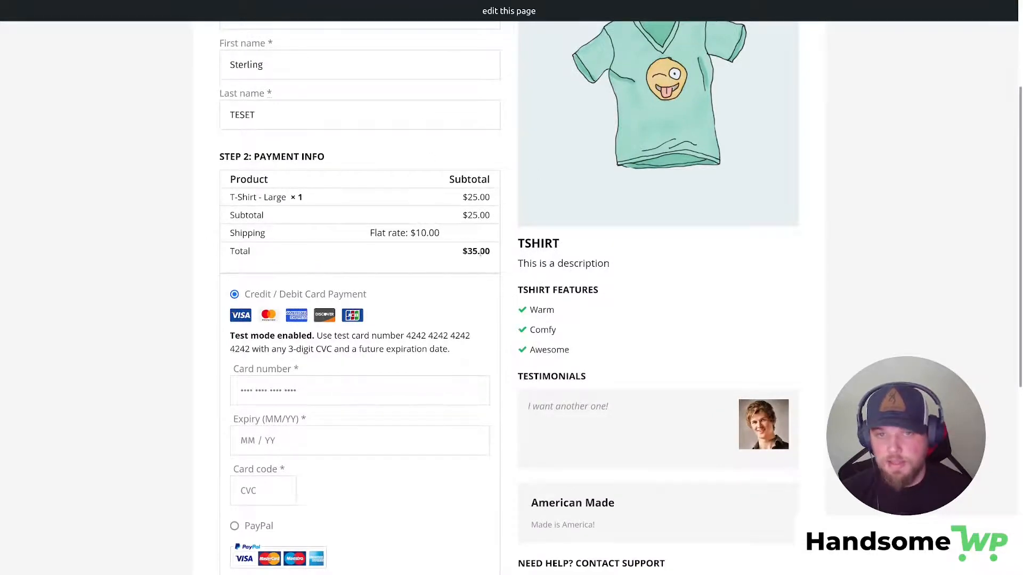
{"action": "scroll", "scroll_direction": "up", "scroll_amount": 3}
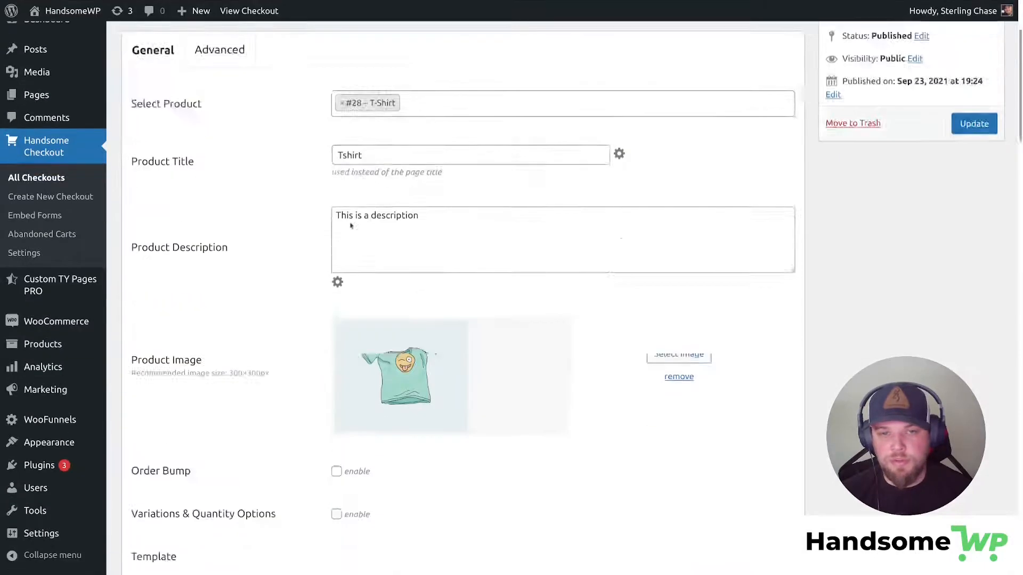
Check the live checkout page, then return to the editor's template gallery with Minimalist selected.
{"action": "scroll", "scroll_direction": "down", "scroll_amount": 3}
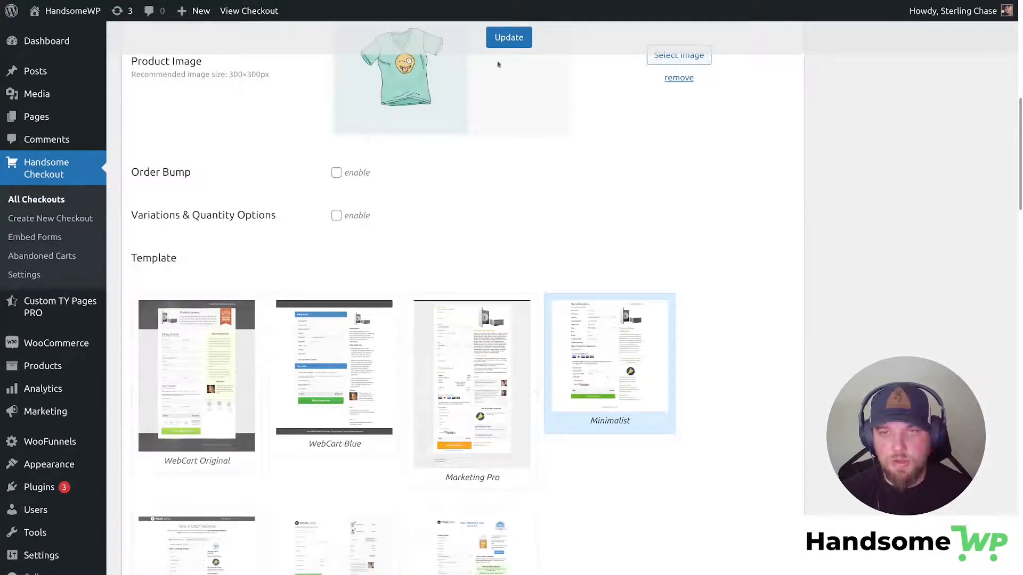
{"action": "left_click", "coordinate": [222, 8]}
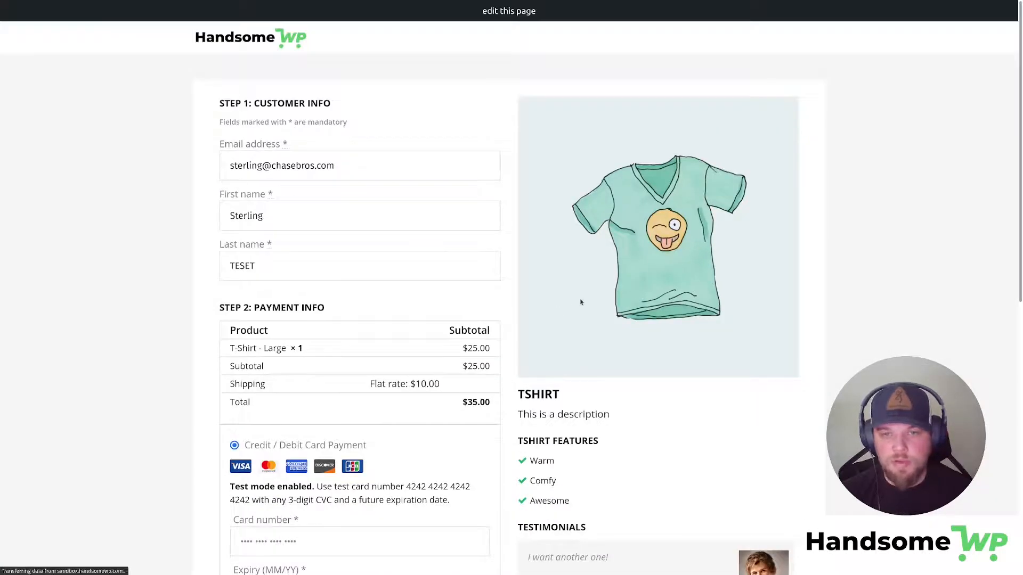
{"action": "scroll", "scroll_direction": "down", "scroll_amount": 3}
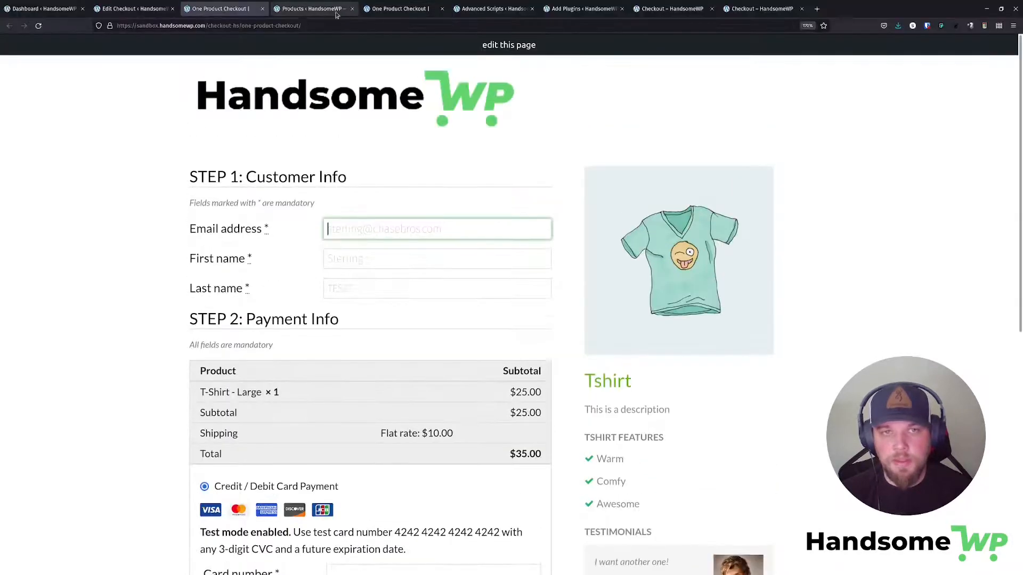
{"action": "left_click", "coordinate": [312, 9]}
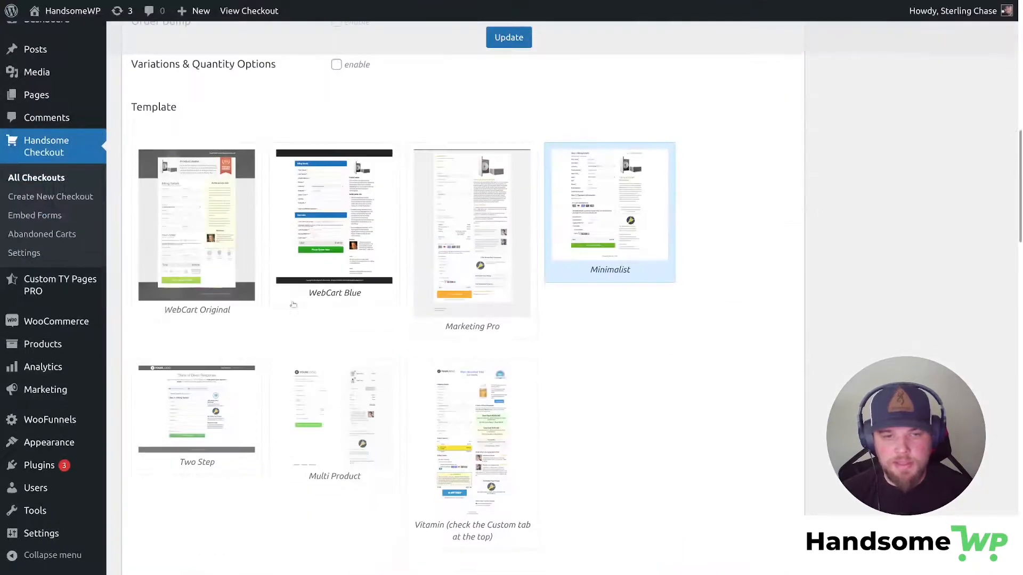
Apply the Two Step template and preview moving between customer info and payment steps.
{"action": "left_click", "coordinate": [196, 415]}
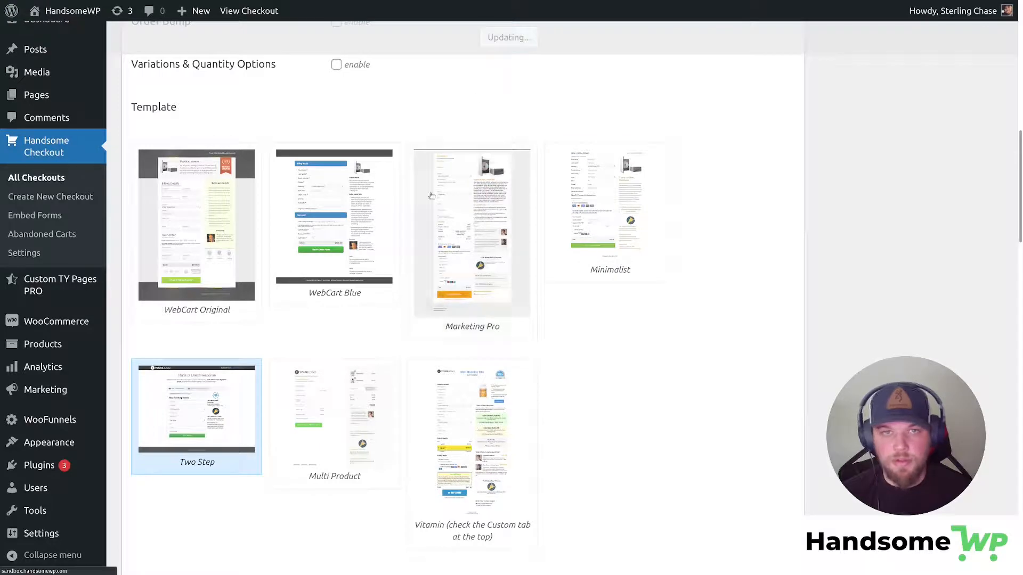
{"action": "left_click", "coordinate": [249, 10]}
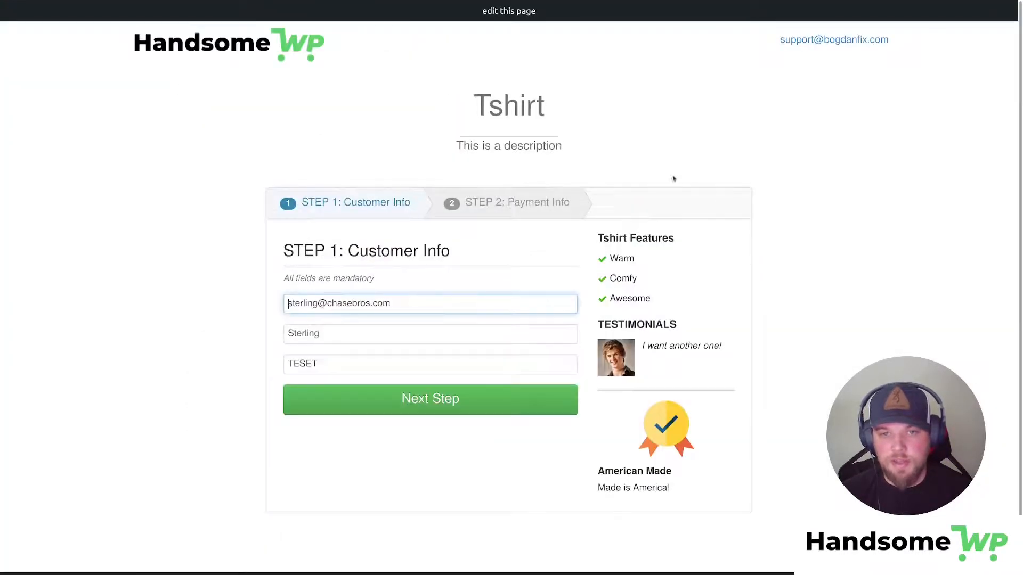
{"action": "left_click", "coordinate": [430, 398]}
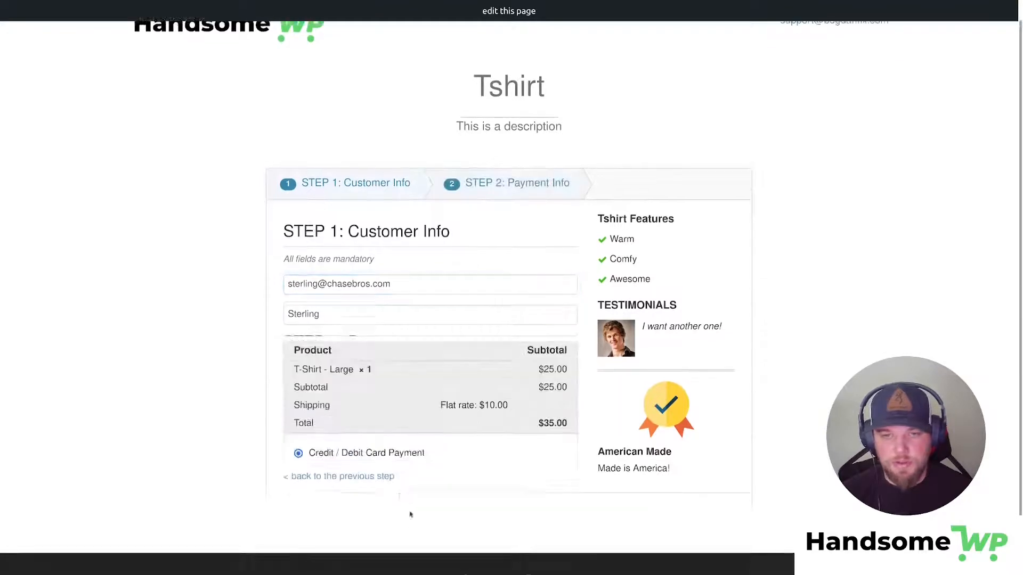
{"action": "scroll", "scroll_direction": "down", "scroll_amount": 3}
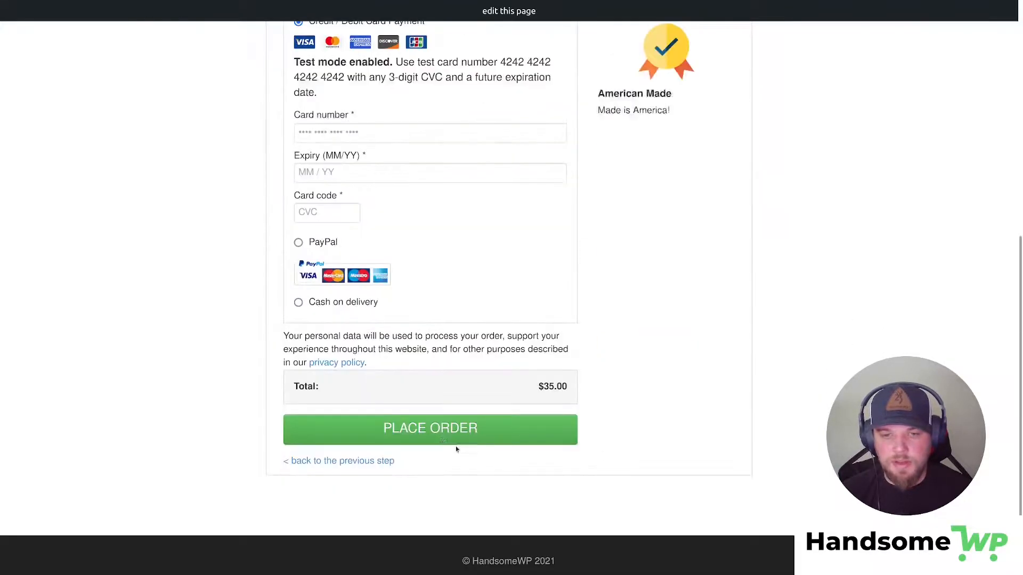
{"action": "left_click", "coordinate": [342, 461]}
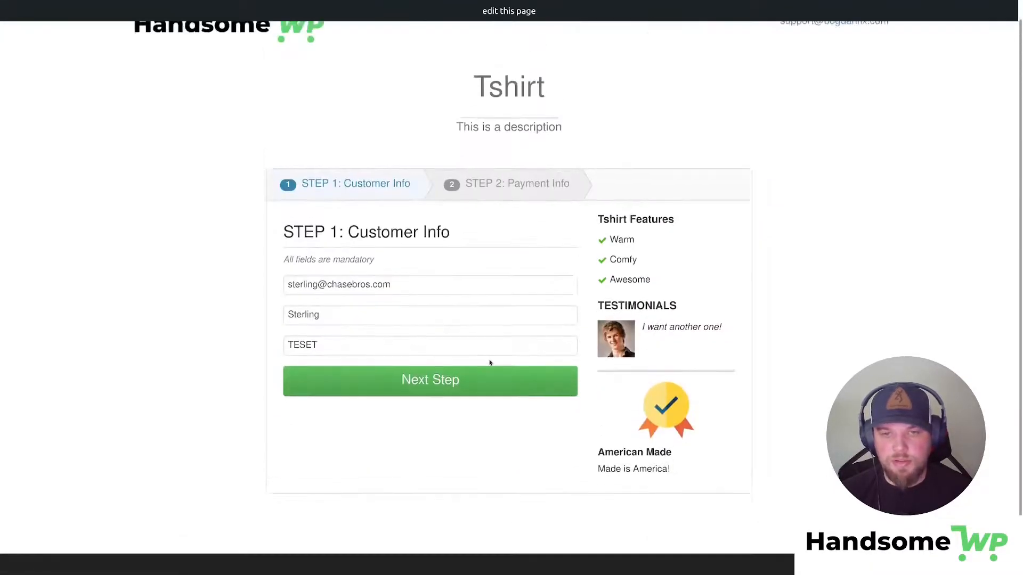